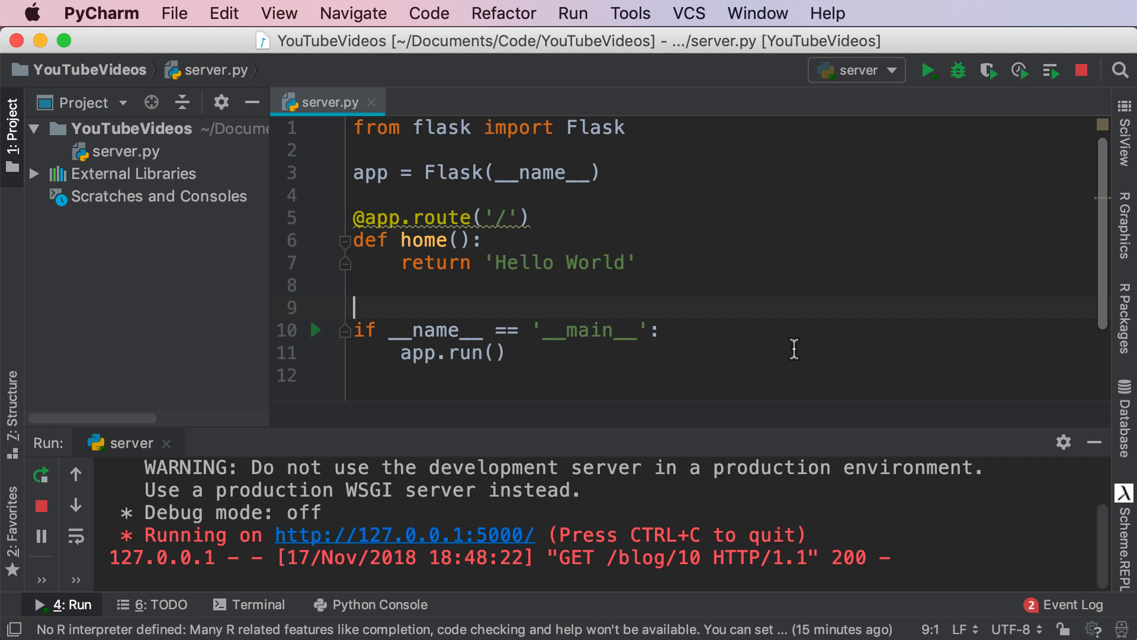
{"action": "mouse_move", "coordinate": [683, 388]}
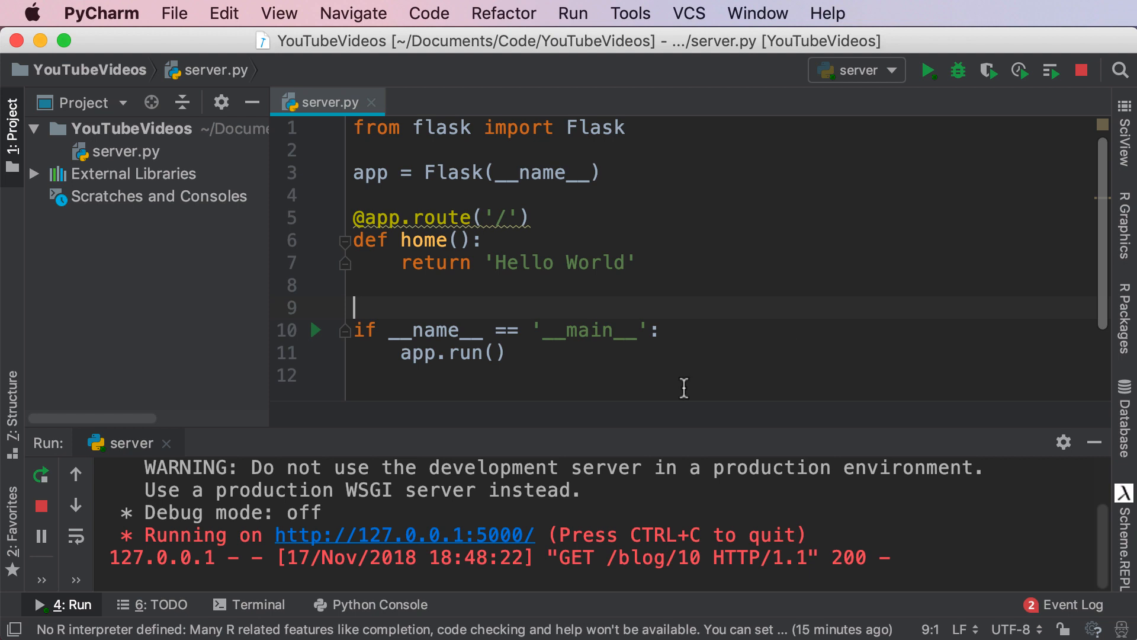
{"action": "mouse_move", "coordinate": [550, 287]}
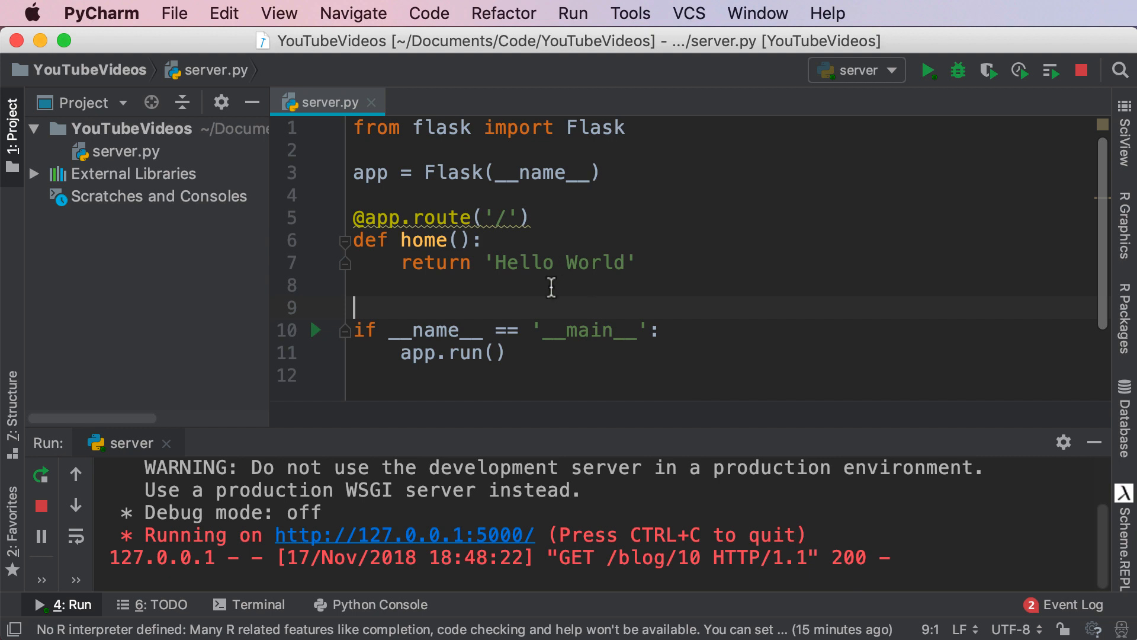
Step: Rerun server.py and restart it cleanly after the 'Address already in use' error
{"action": "key", "text": "cmd+a"}
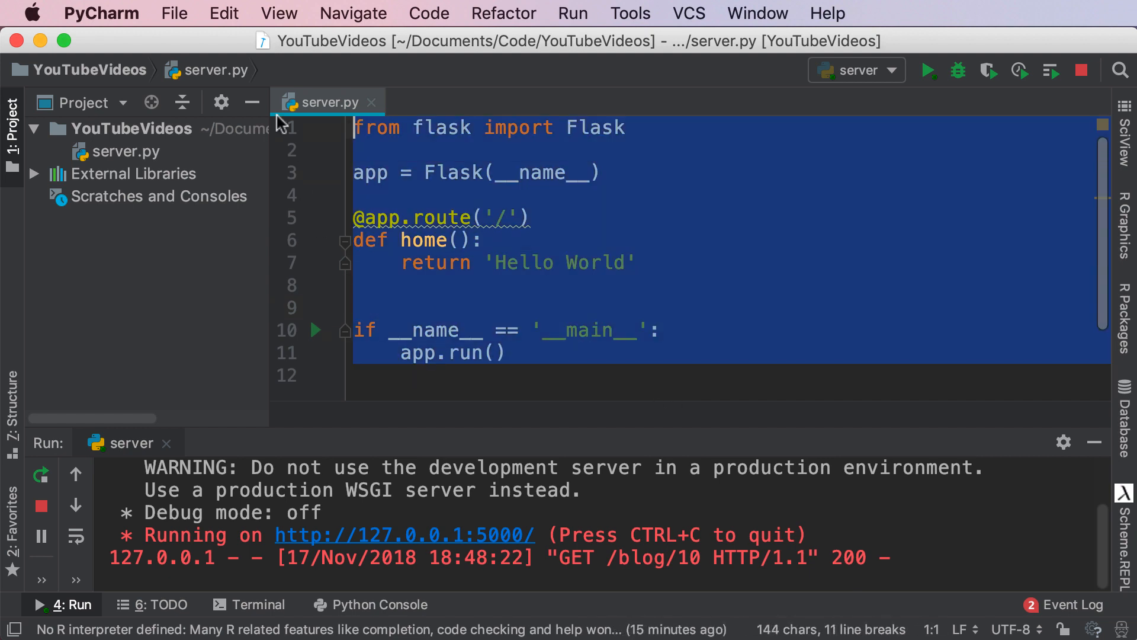
{"action": "left_click", "coordinate": [355, 284]}
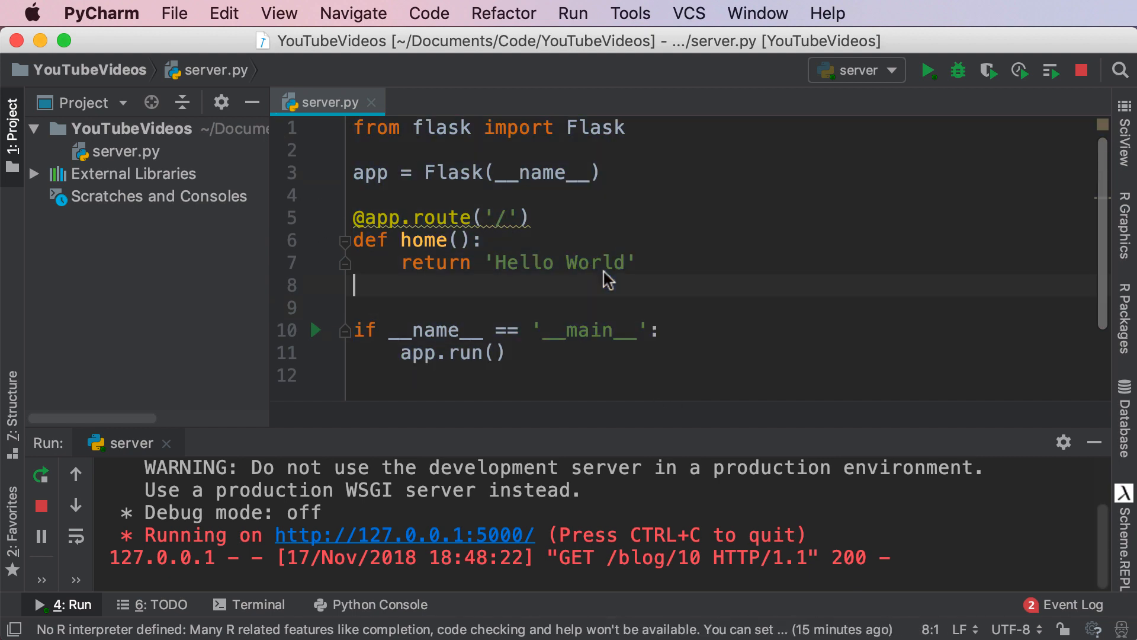
{"action": "left_click", "coordinate": [926, 71]}
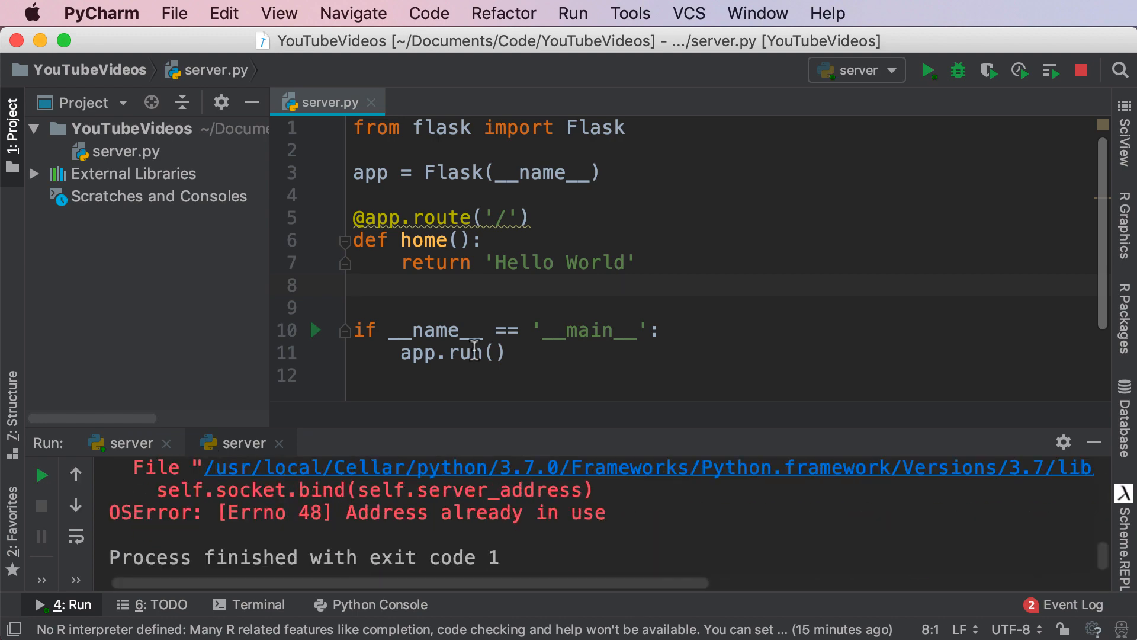
{"action": "left_click_drag", "start_coordinate": [346, 513], "coordinate": [605, 513]}
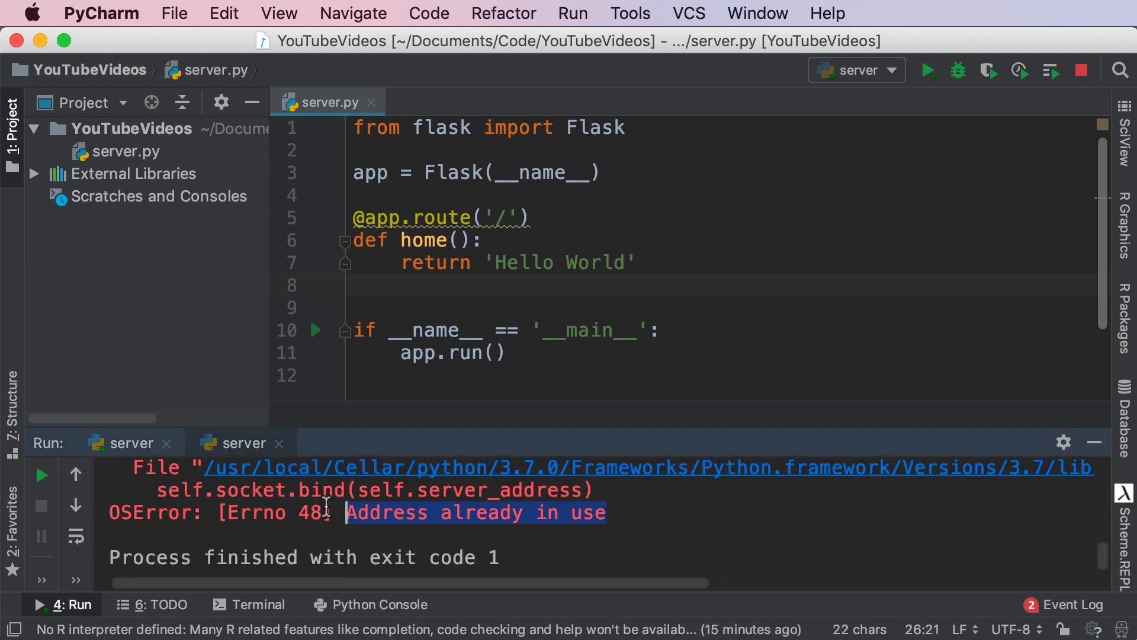
{"action": "left_click", "coordinate": [42, 476]}
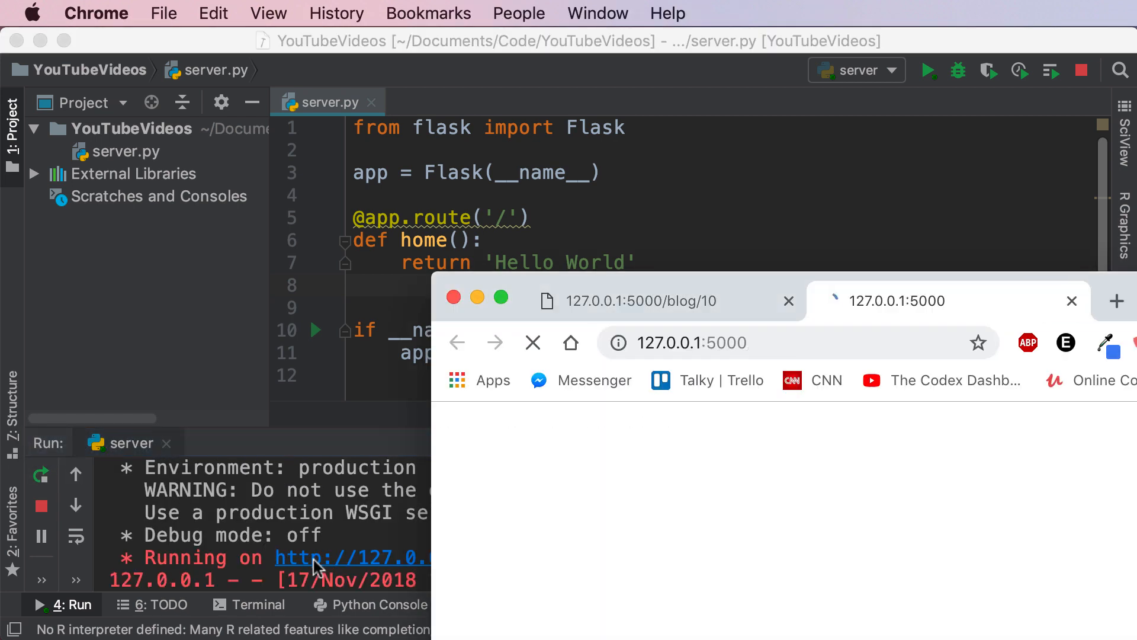
Step: Reload the Hello World home page at 127.0.0.1:5000 in Chrome and return to the code
{"action": "left_click", "coordinate": [897, 301]}
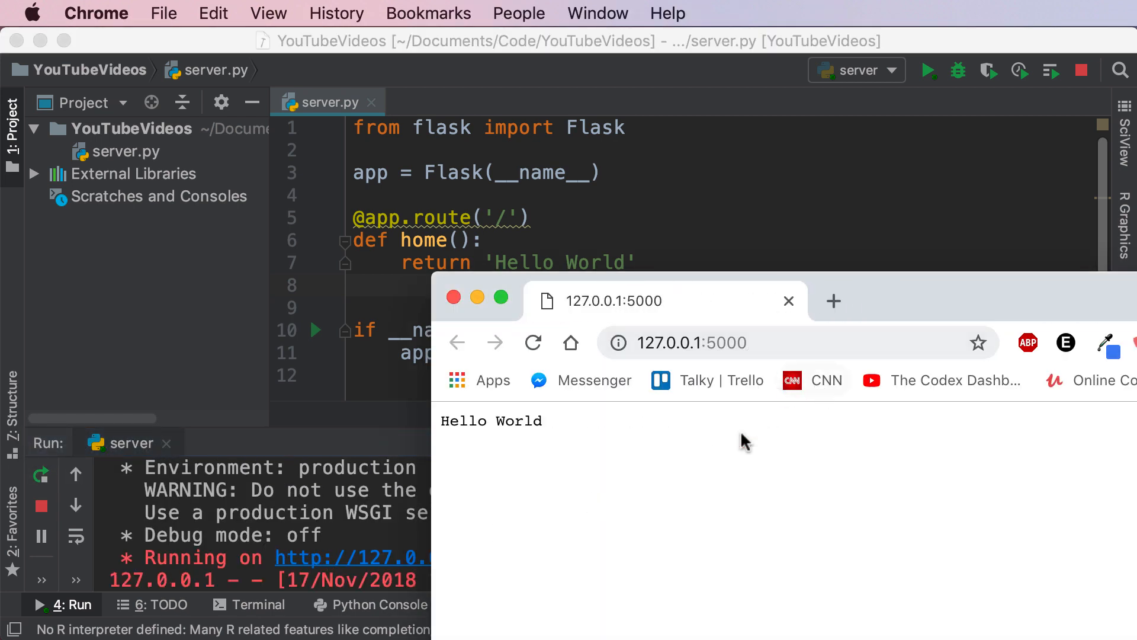
{"action": "double_click", "coordinate": [491, 420]}
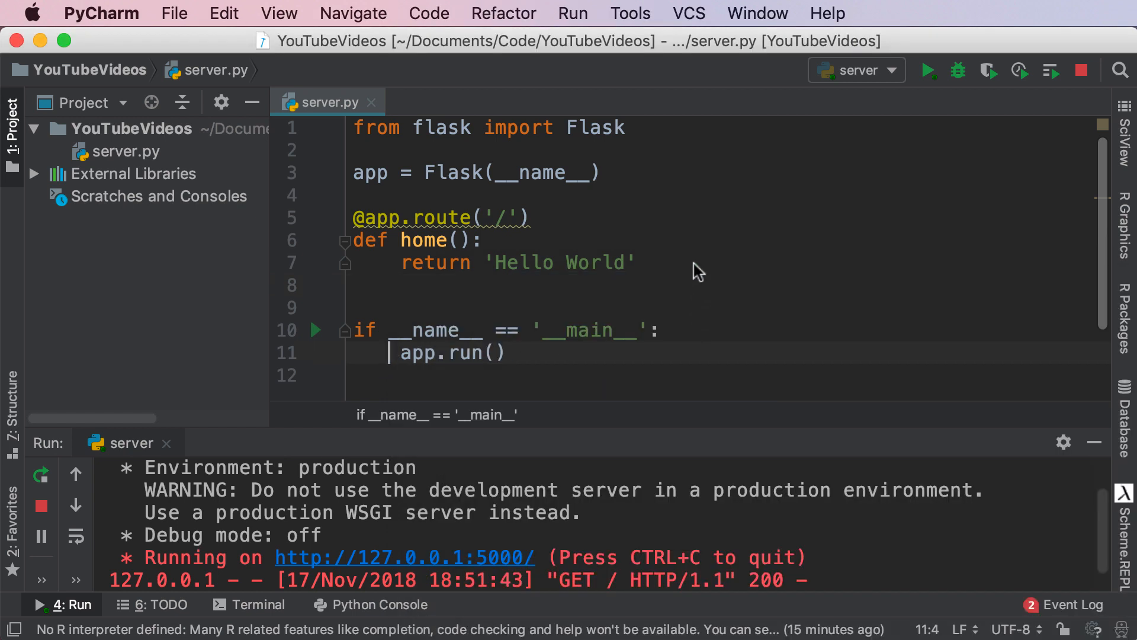
{"action": "left_click", "coordinate": [639, 262]}
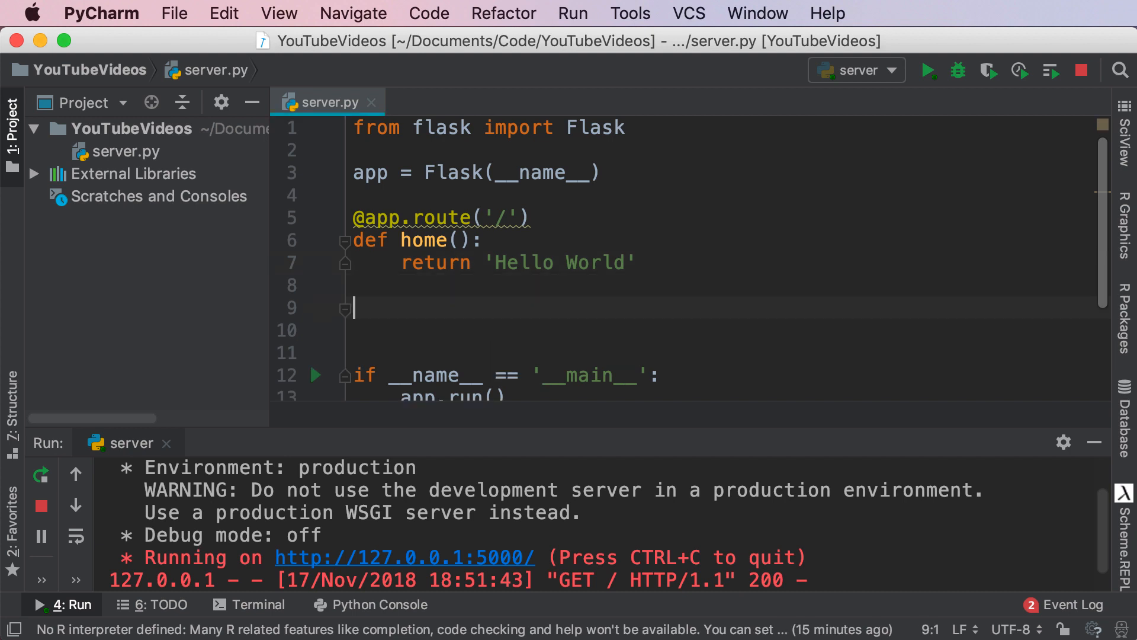
{"action": "double_click", "coordinate": [559, 262]}
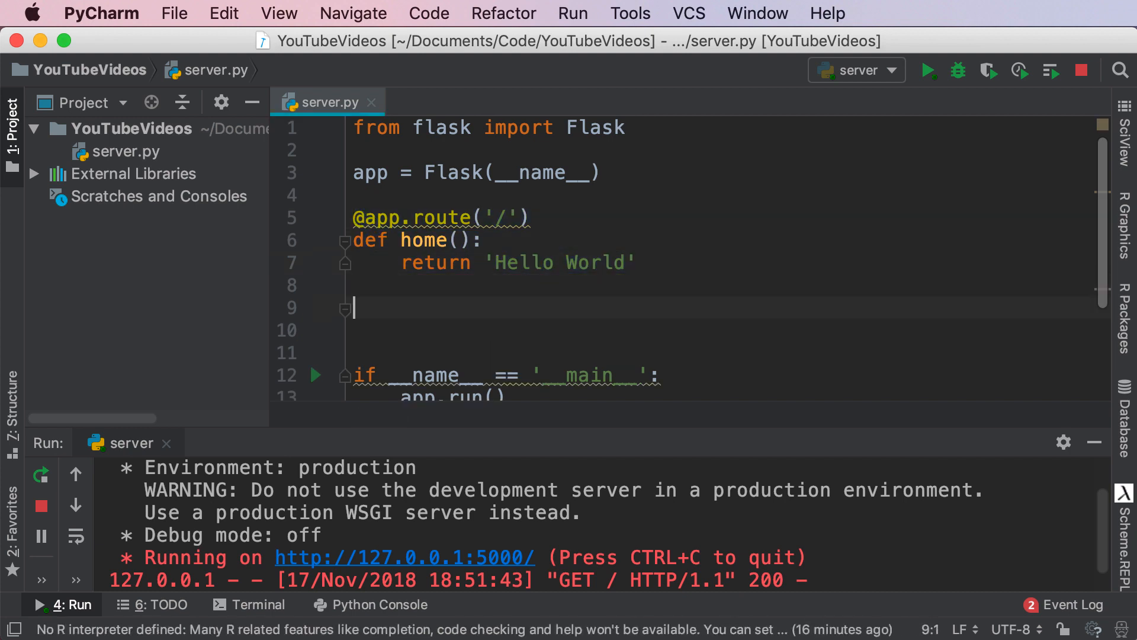
{"action": "type", "text": "@app.r"}
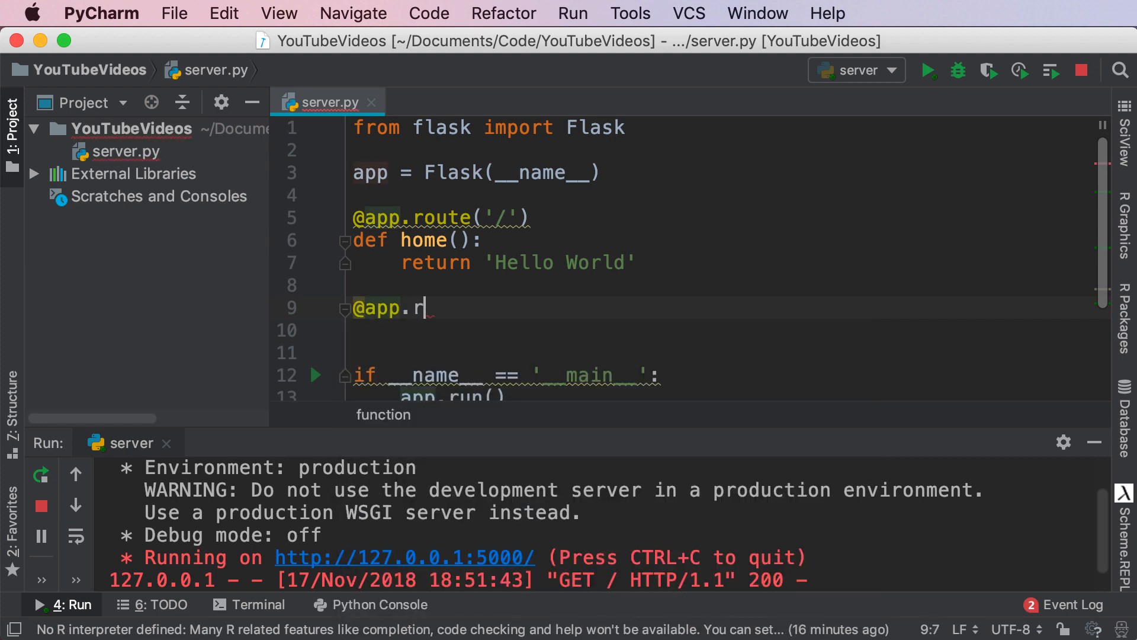
{"action": "type", "text": "oute('')"}
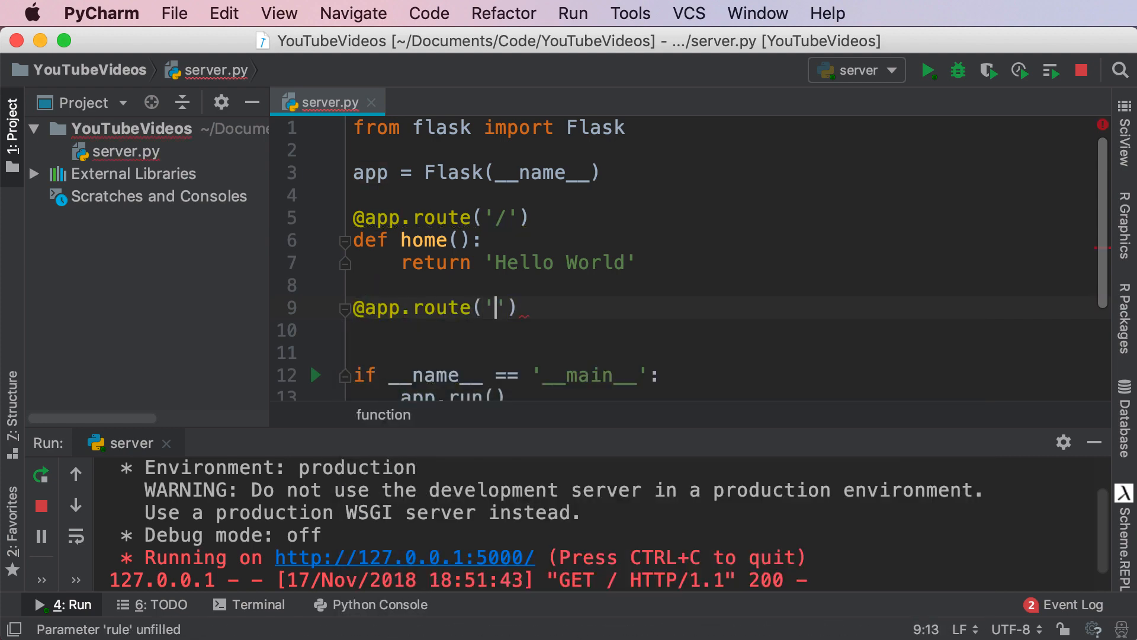
{"action": "type", "text": "/"}
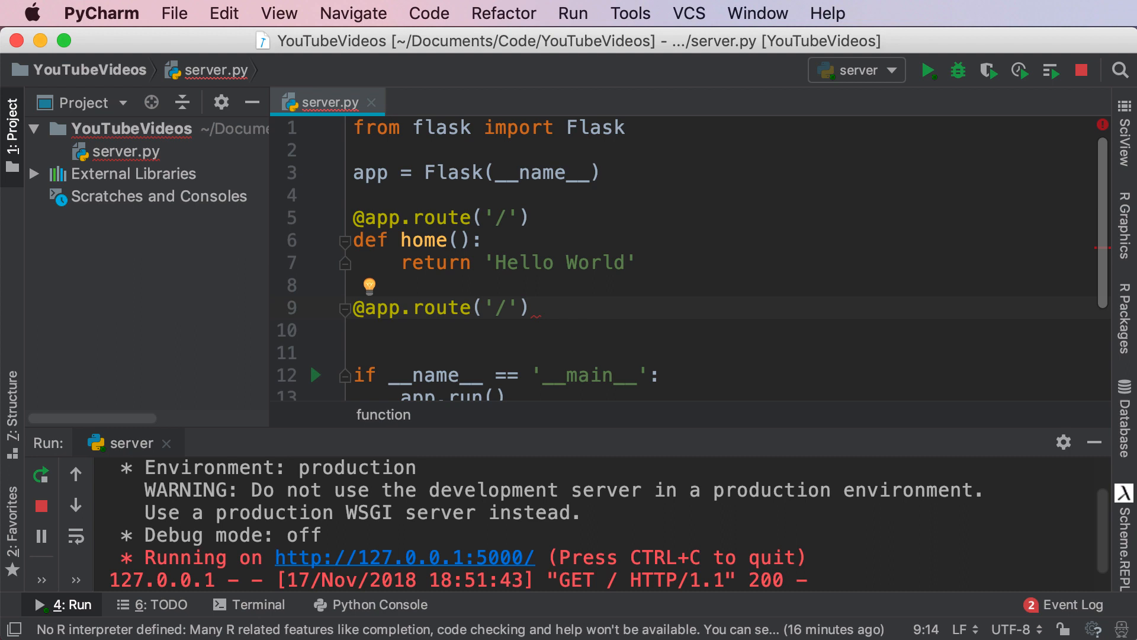
{"action": "type", "text": "about"}
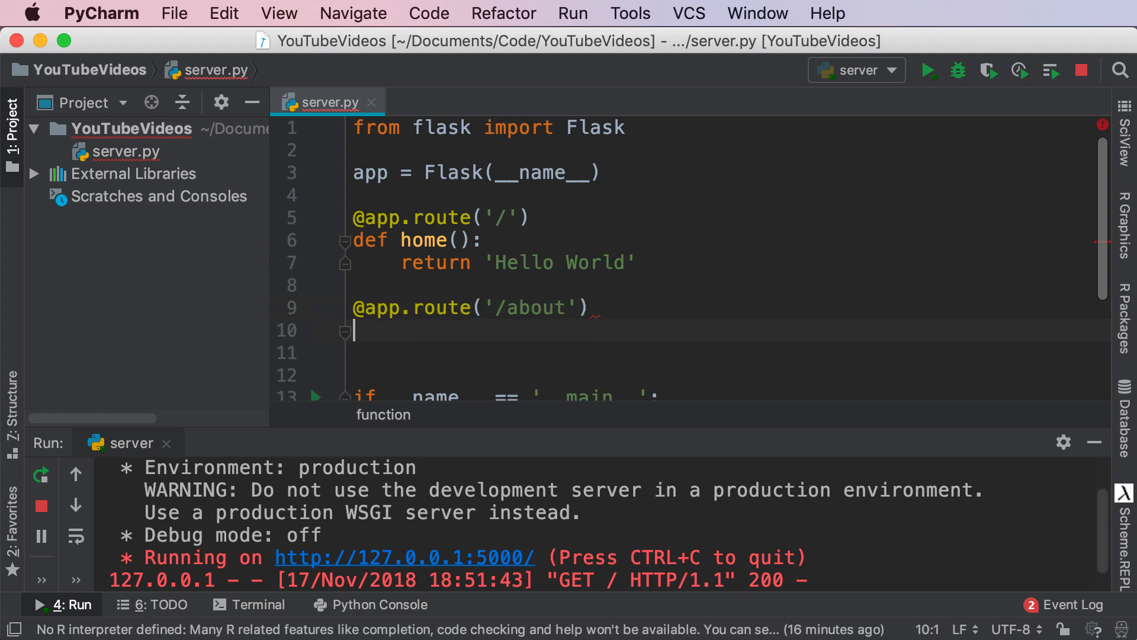
Step: Define about() returning 'The About Page' and load /about in the browser
{"action": "type", "text": "def abou"}
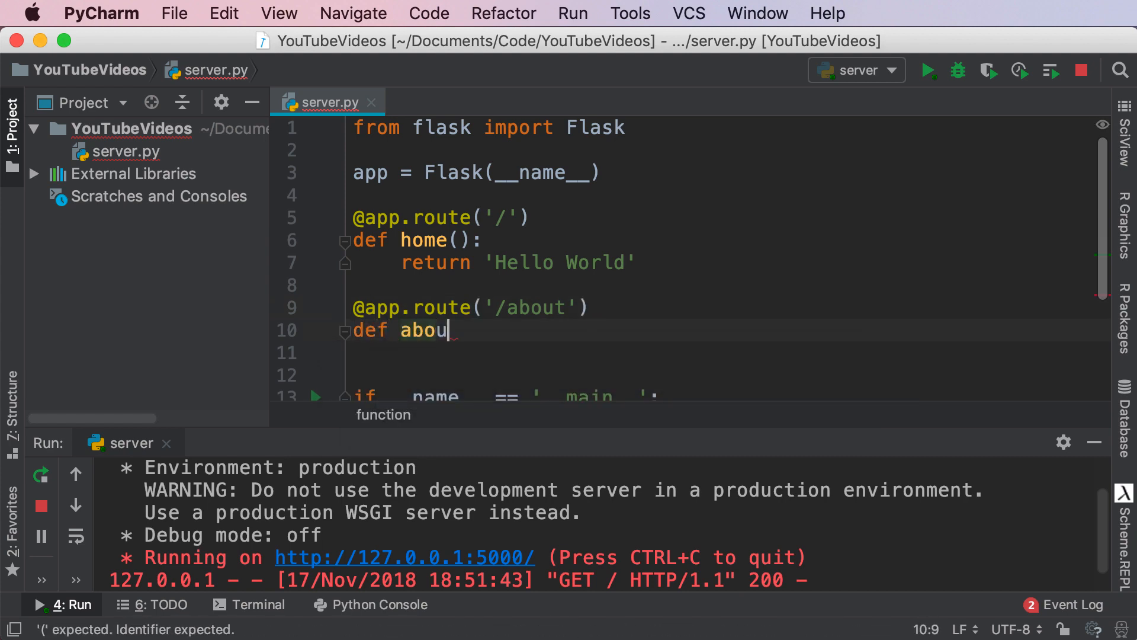
{"action": "type", "text": "t():"}
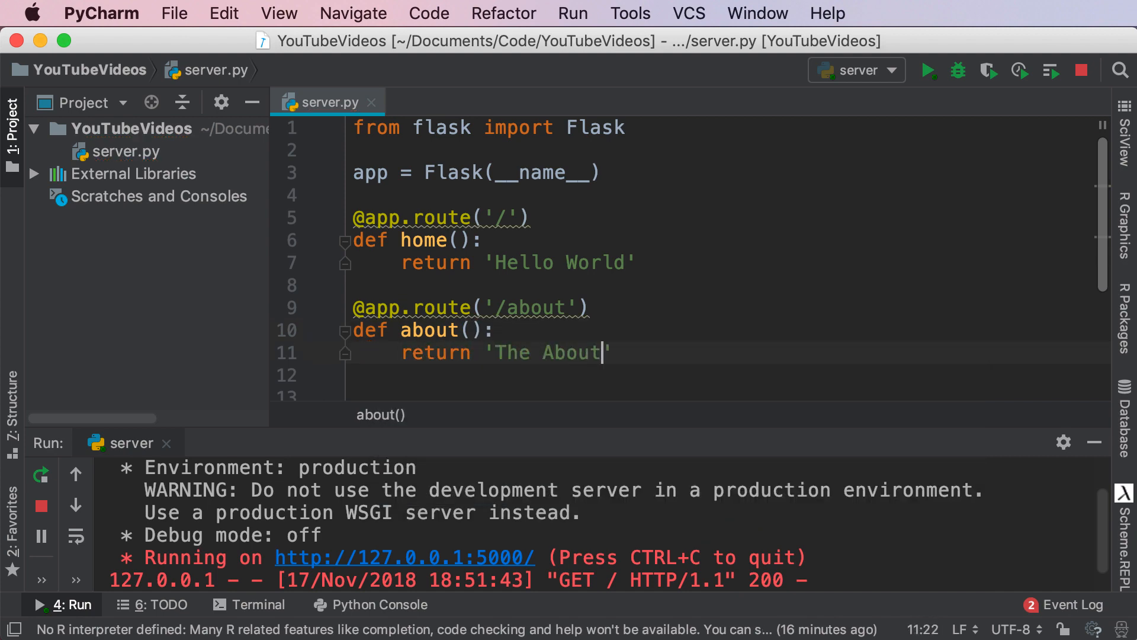
{"action": "type", "text": "Page"}
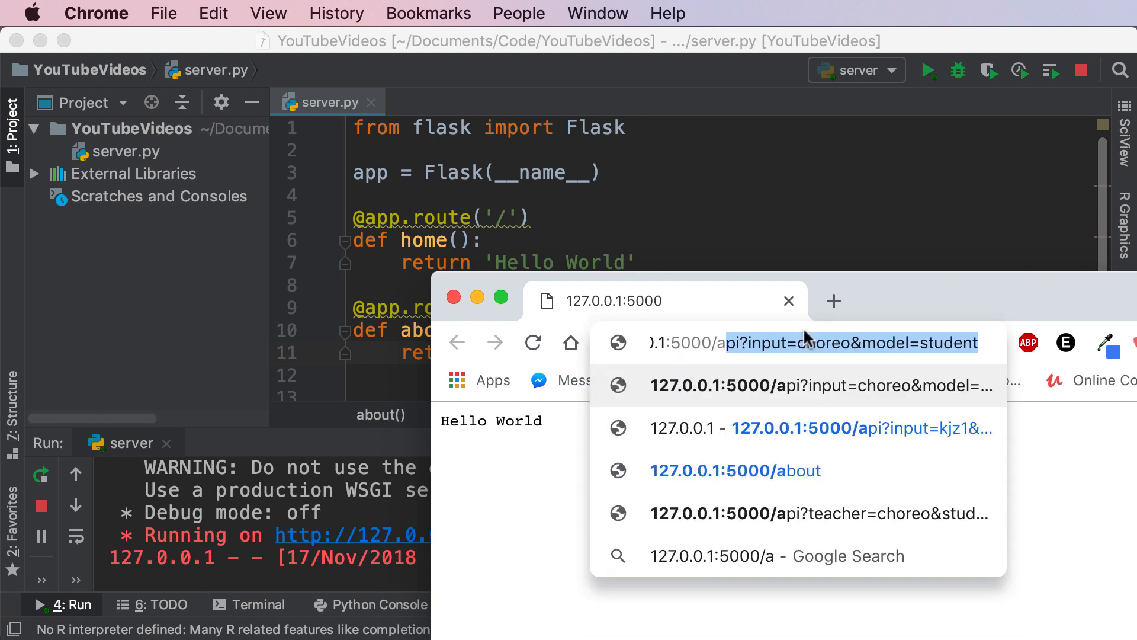
{"action": "left_click", "coordinate": [736, 470]}
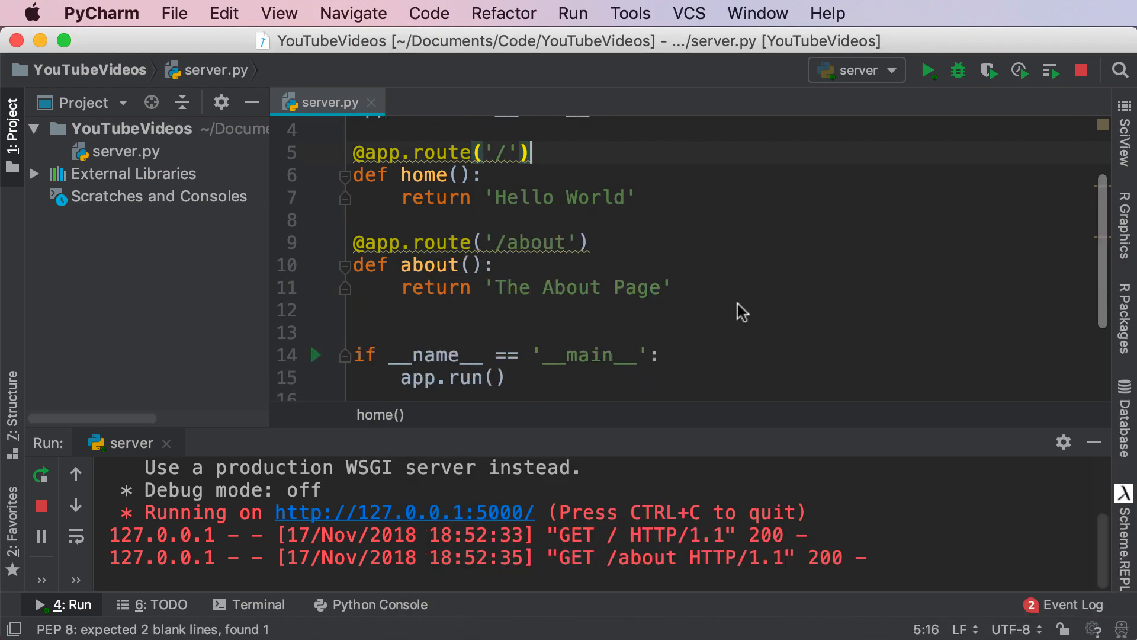
{"action": "type", "text": "@"}
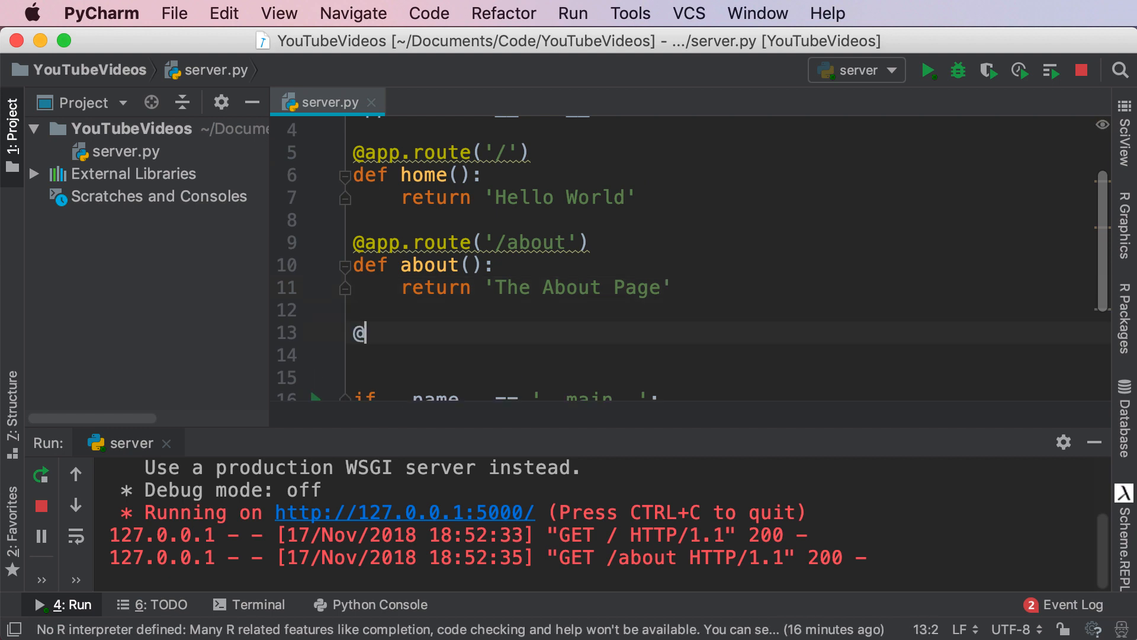
{"action": "type", "text": "app.route"}
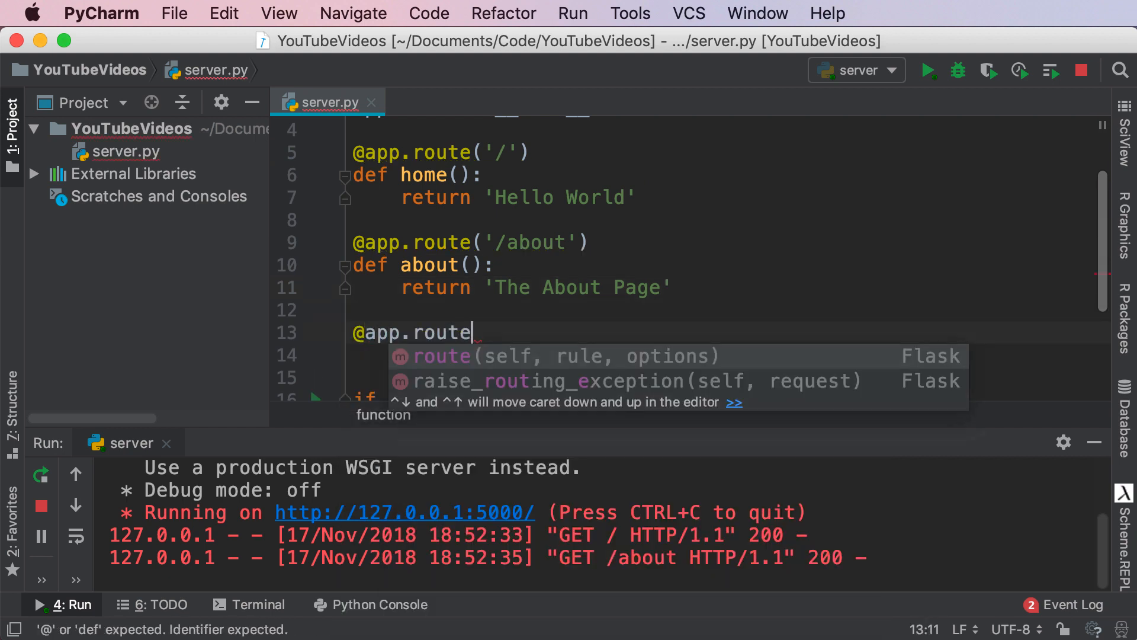
{"action": "type", "text": "('/nlog')"}
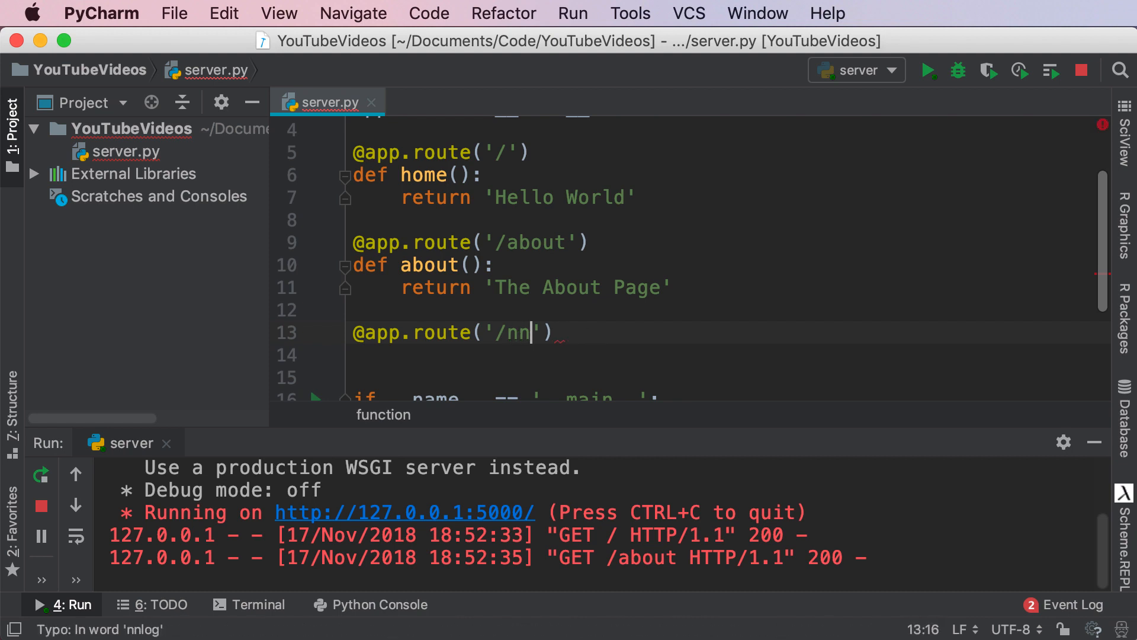
{"action": "type", "text": "blog"}
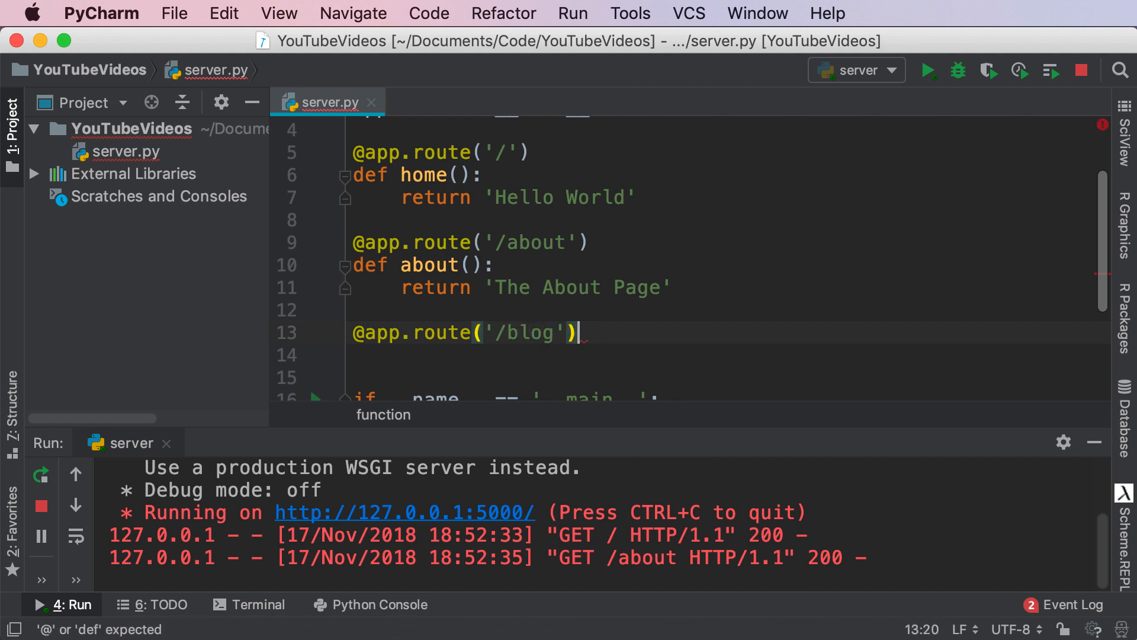
{"action": "type", "text": "def blog"}
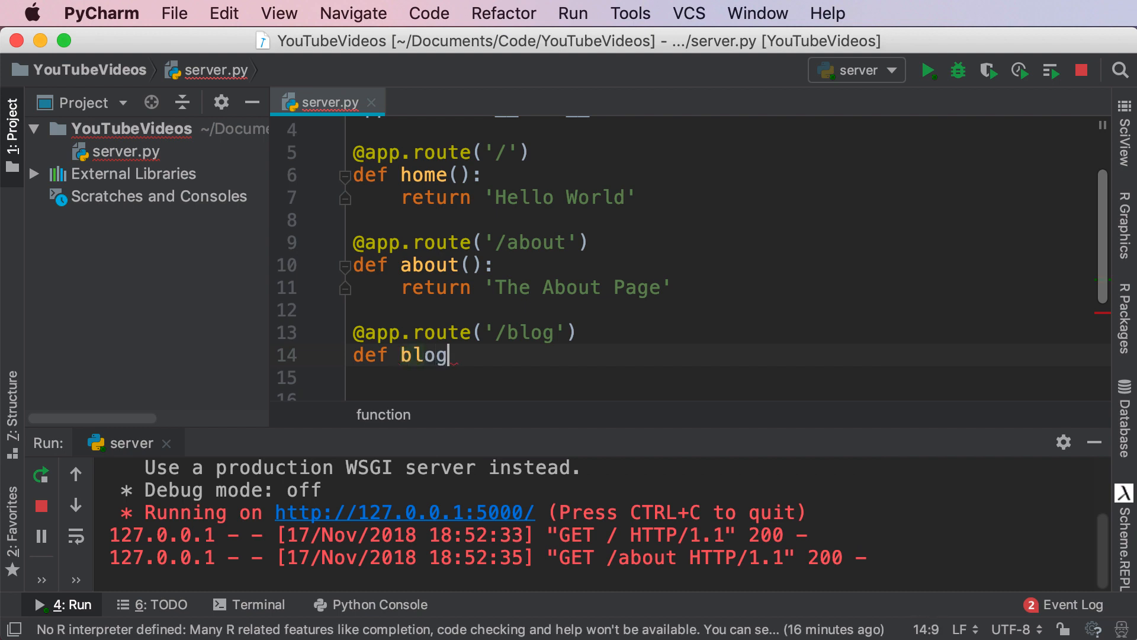
{"action": "type", "text": "()"}
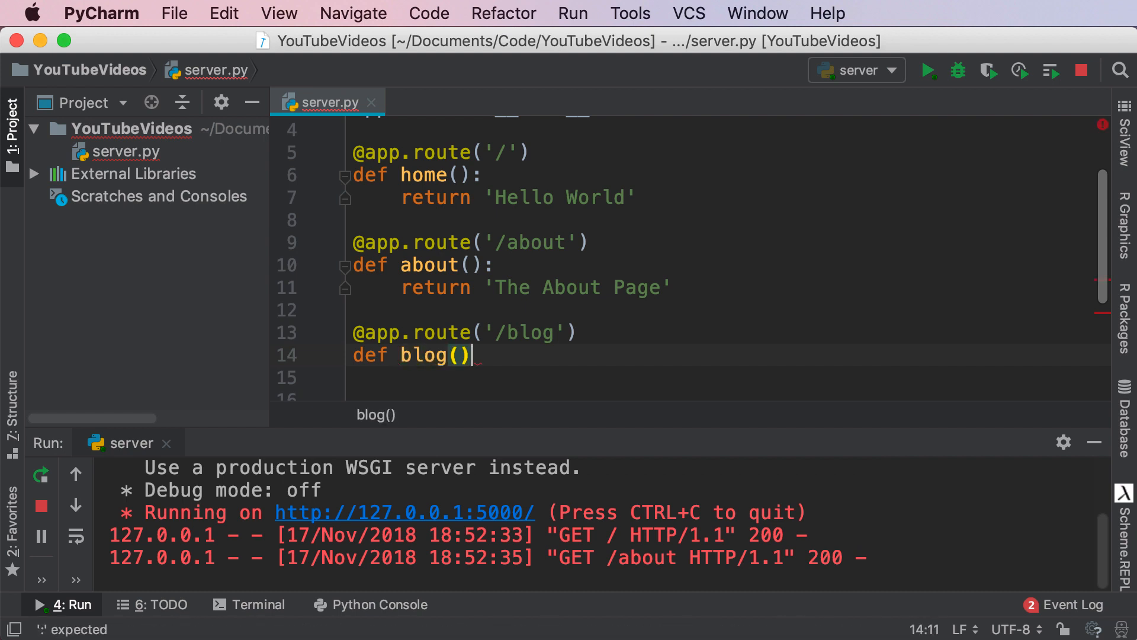
{"action": "type", "text": ":"}
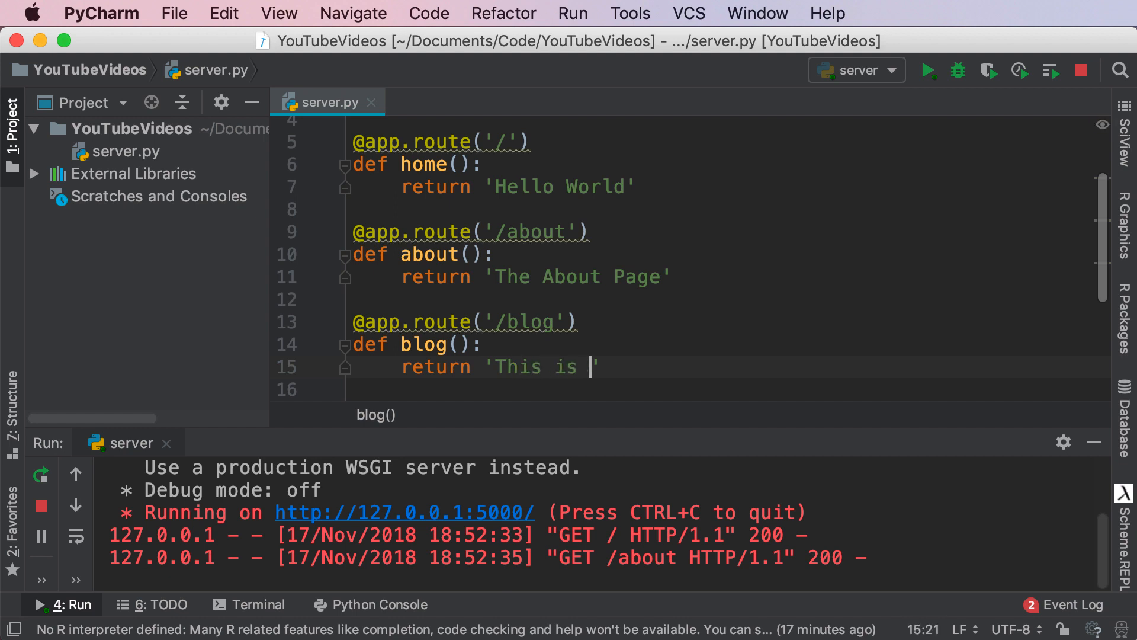
{"action": "type", "text": "the blog"}
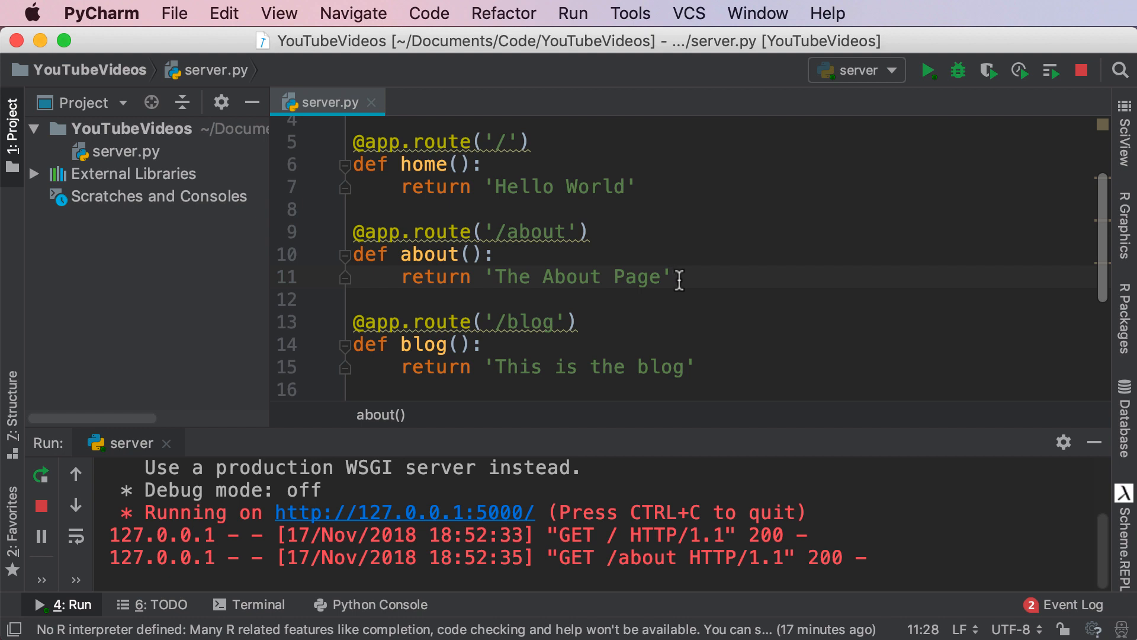
Step: Scroll to the /blog route and edit the line below it, typing 'blog/2'
{"action": "left_click", "coordinate": [675, 276]}
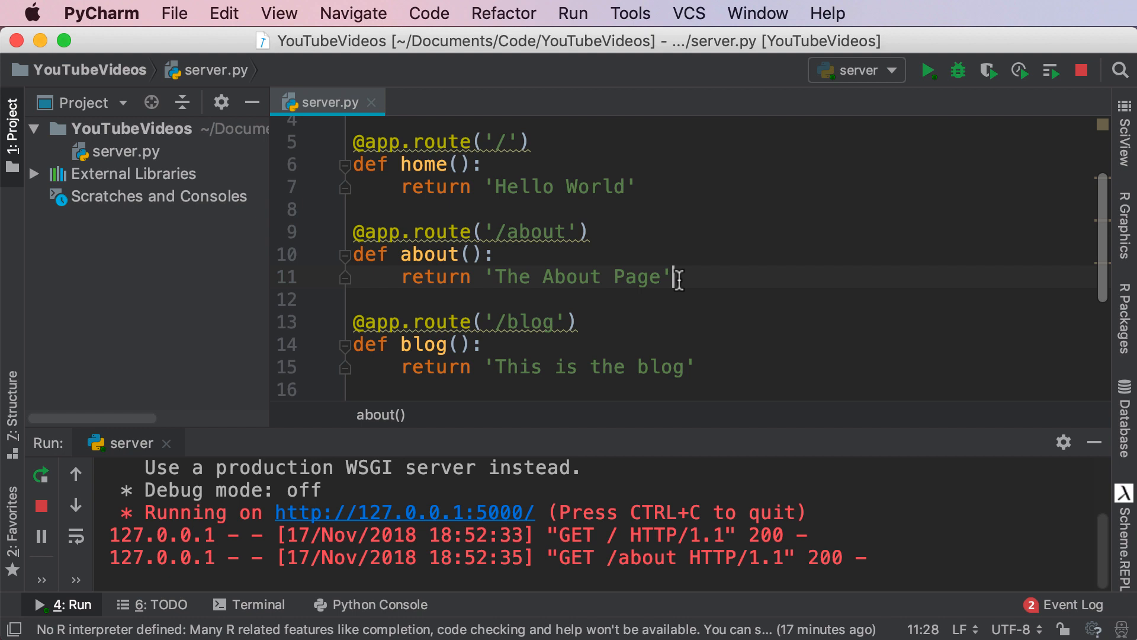
{"action": "scroll", "scroll_direction": "down", "scroll_amount": 3}
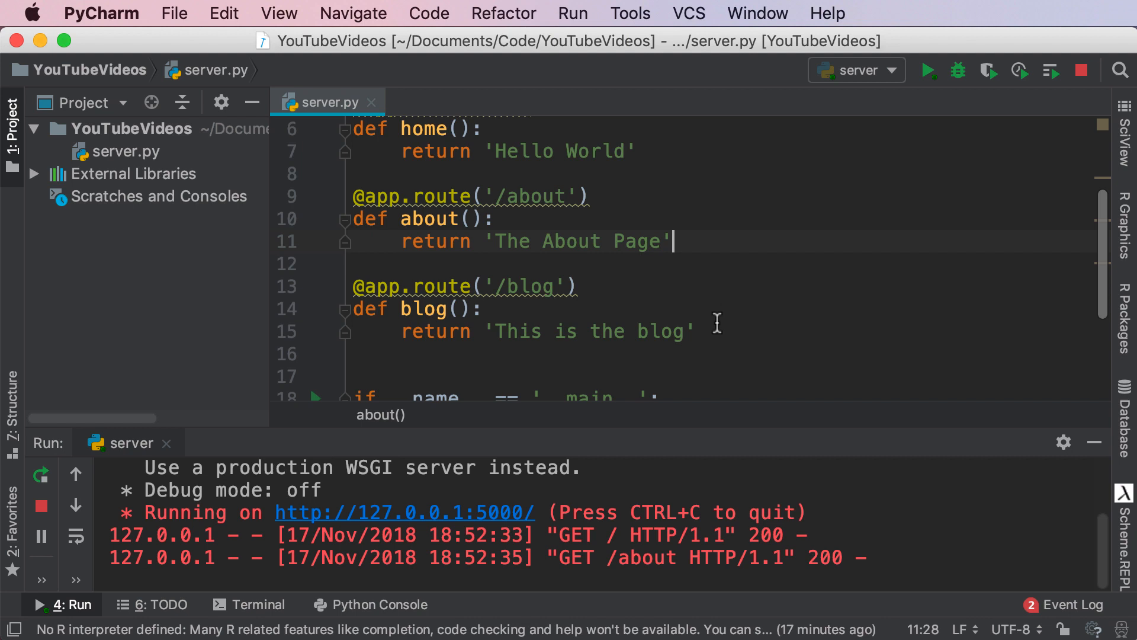
{"action": "mouse_move", "coordinate": [545, 285]}
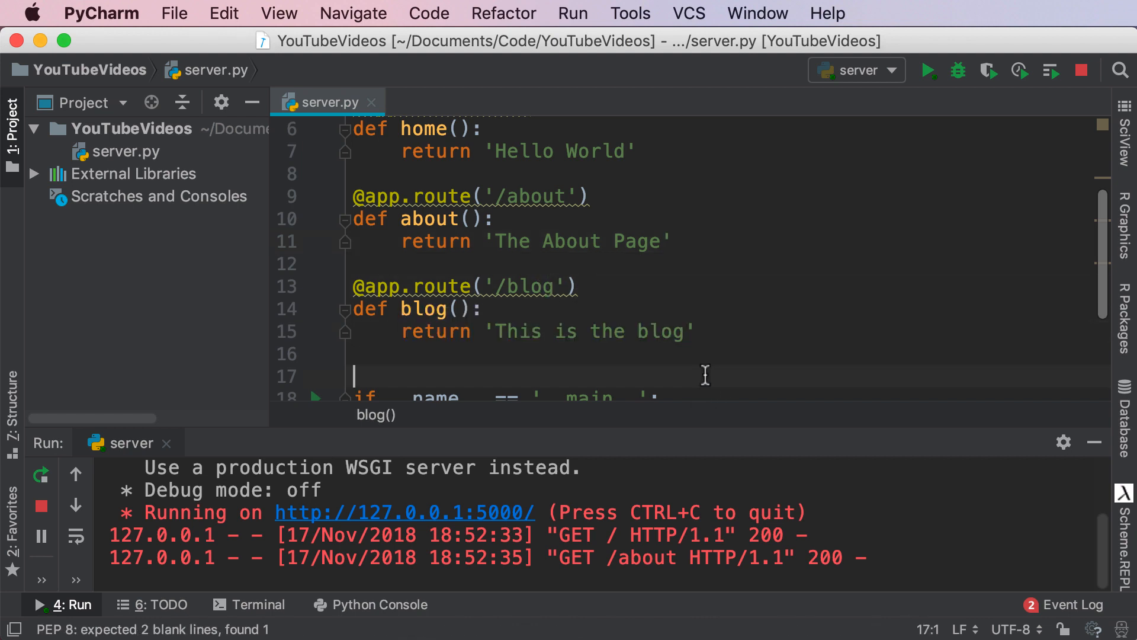
{"action": "type", "text": "'"}
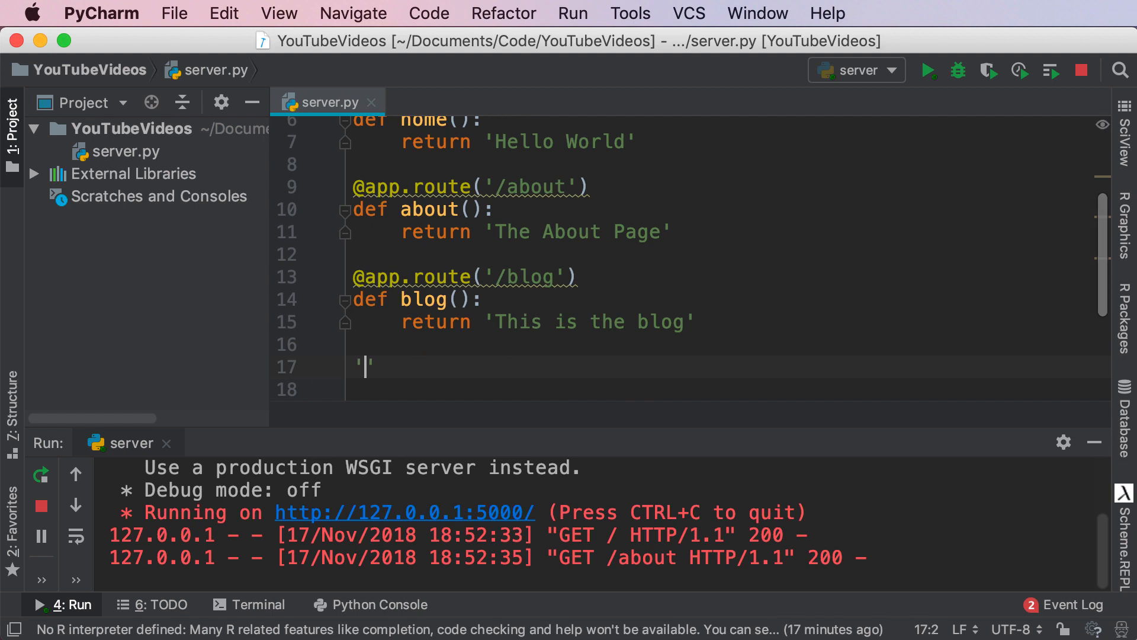
{"action": "type", "text": "blog/2"}
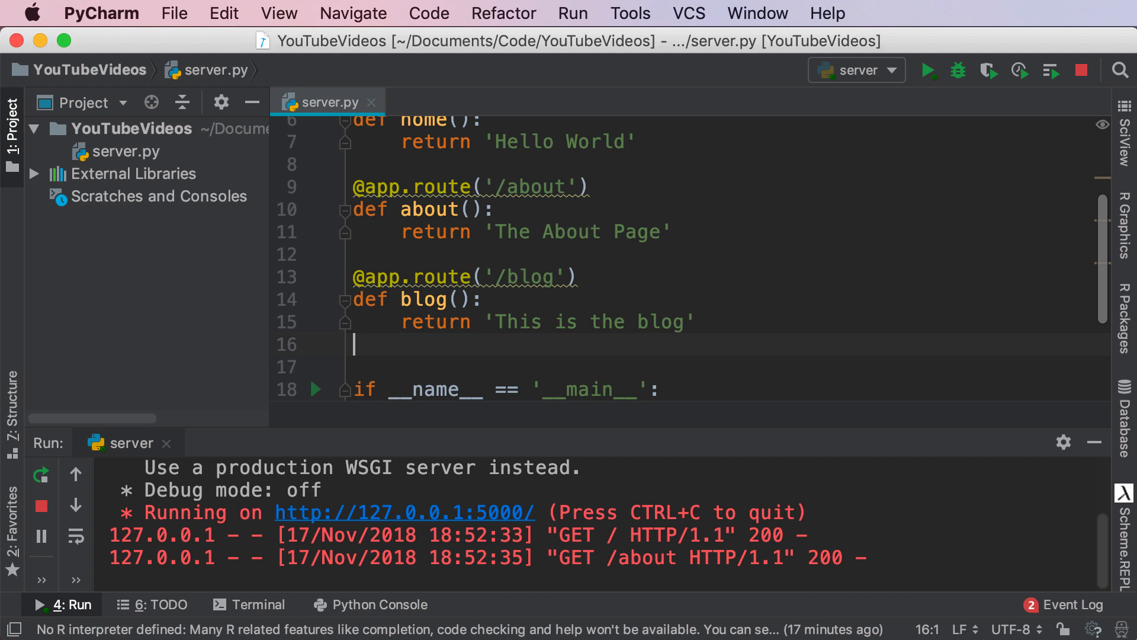
{"action": "type", "text": "@"}
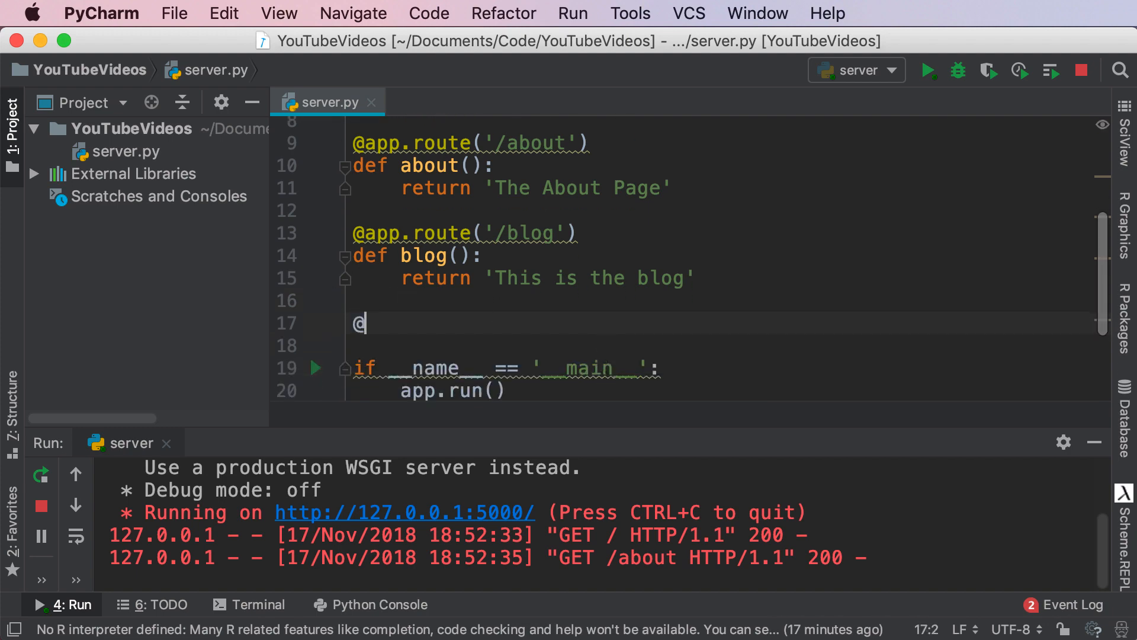
{"action": "type", "text": "app.route('/blo'"}
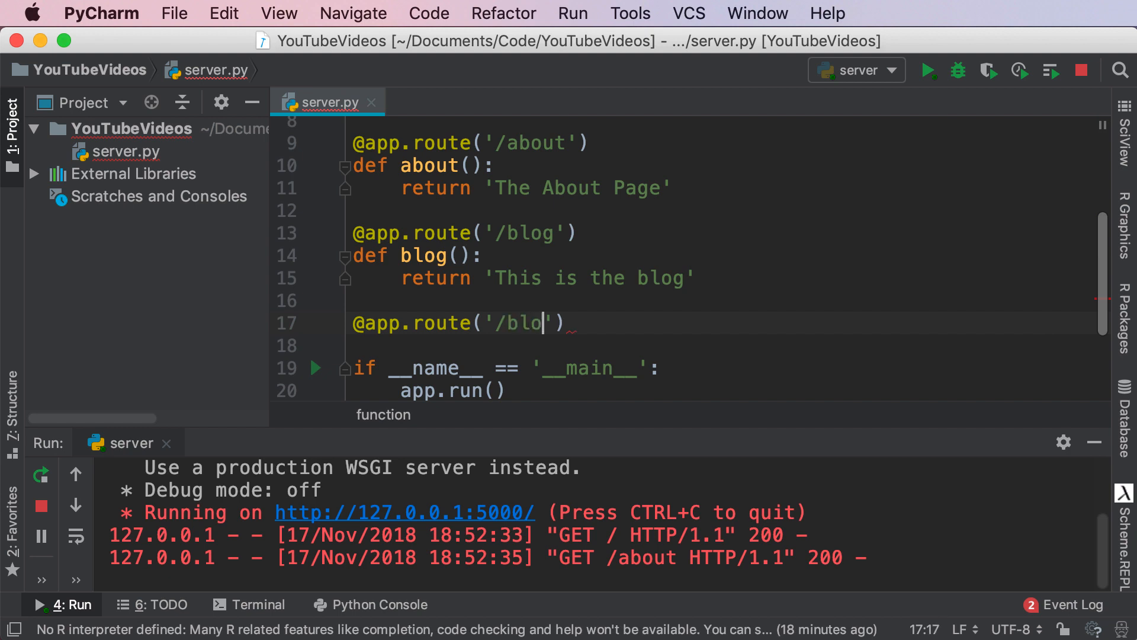
{"action": "type", "text": "g/"}
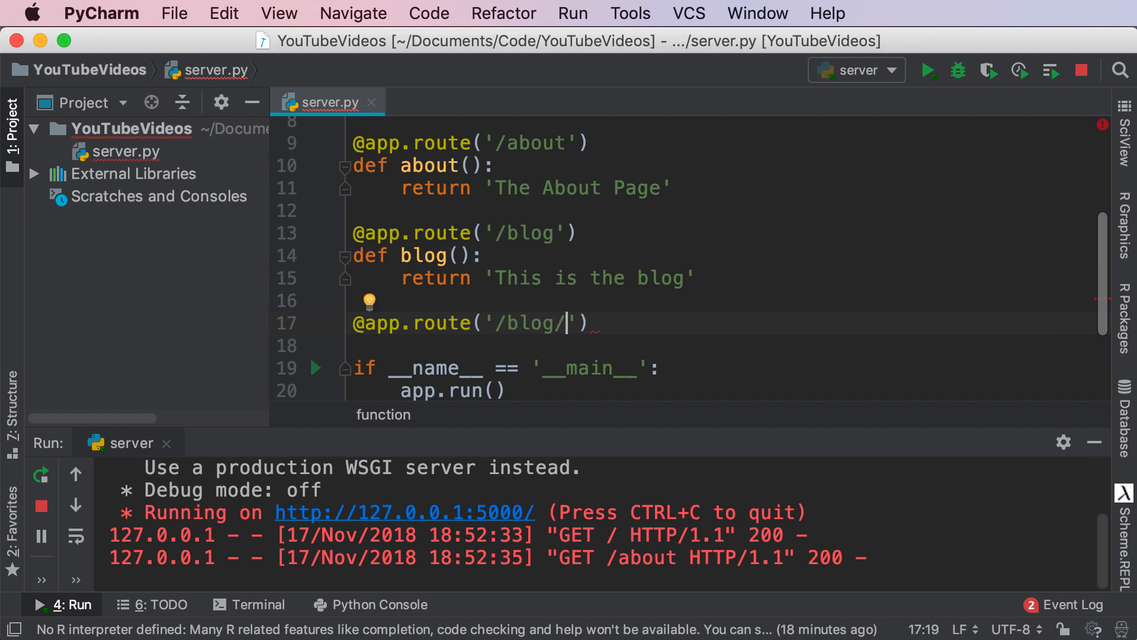
{"action": "type", "text": "<"}
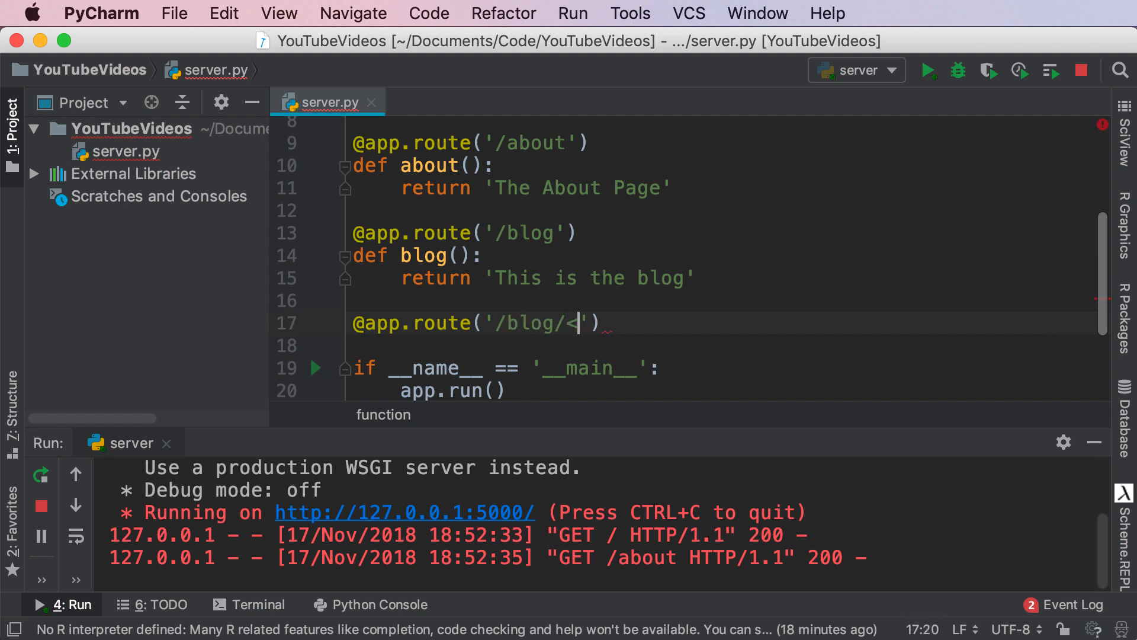
{"action": "type", "text": "blog_id"}
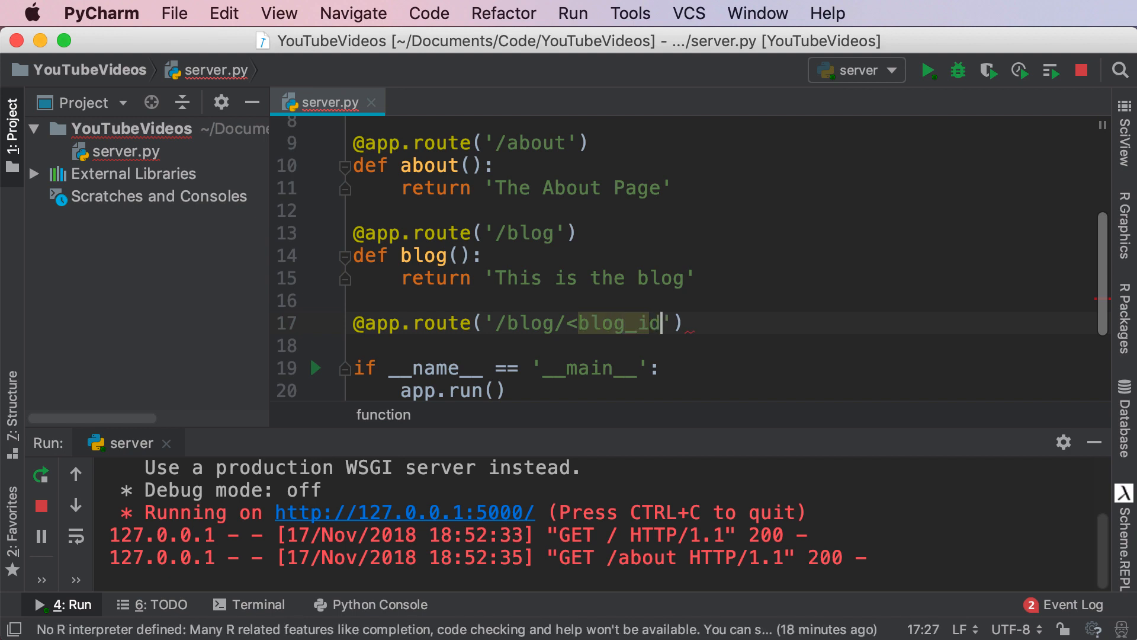
{"action": "type", "text": ">"}
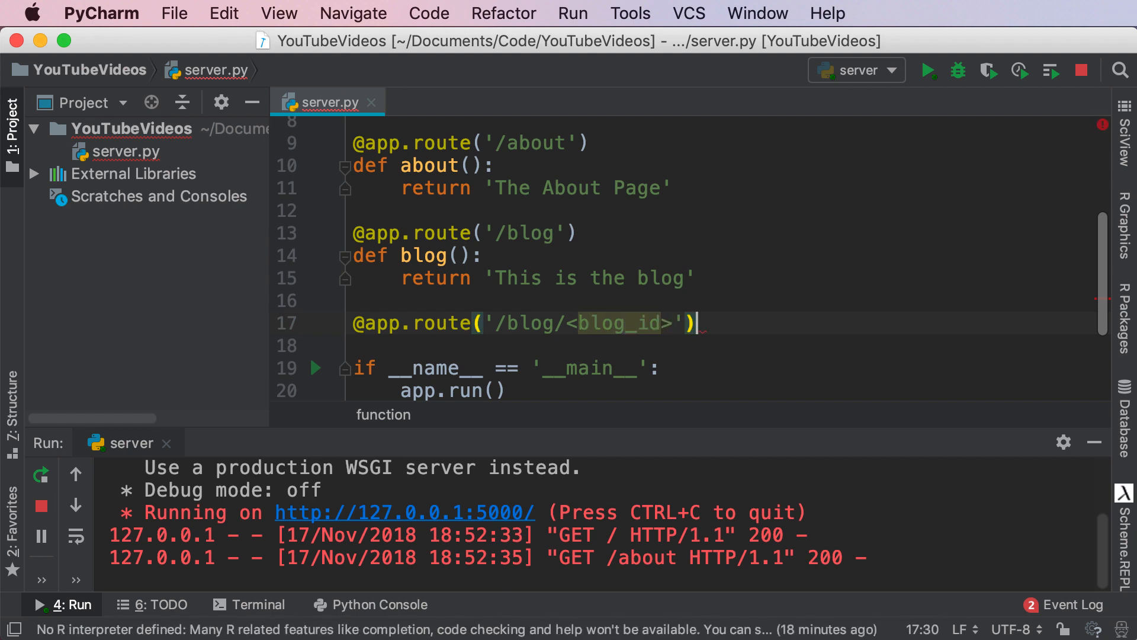
{"action": "mouse_move", "coordinate": [611, 323]}
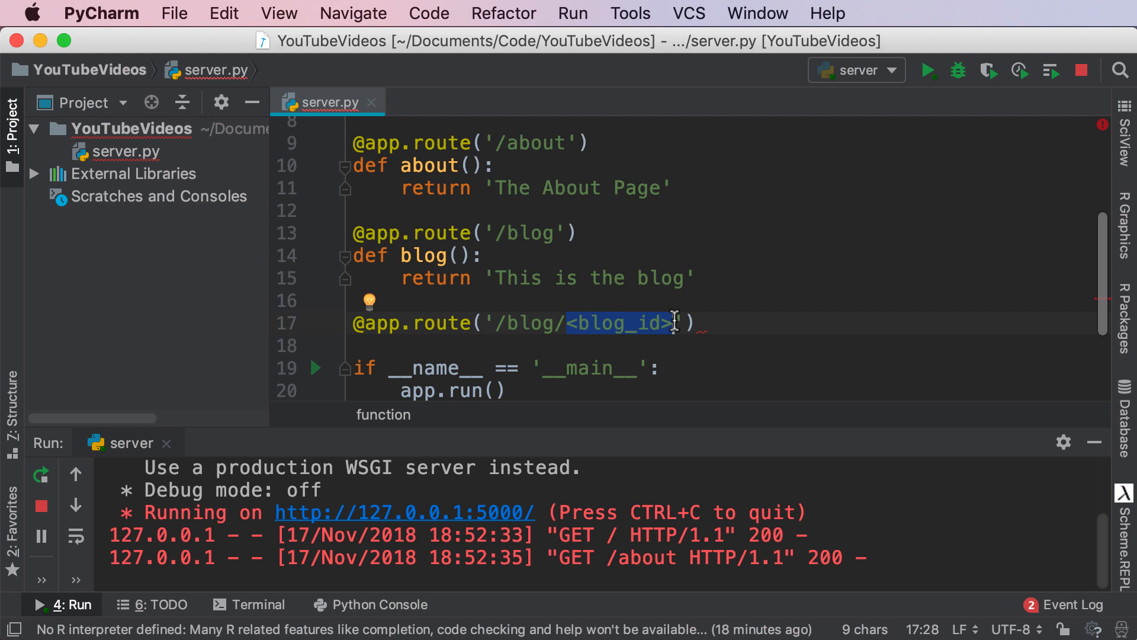
{"action": "key", "text": "enter"}
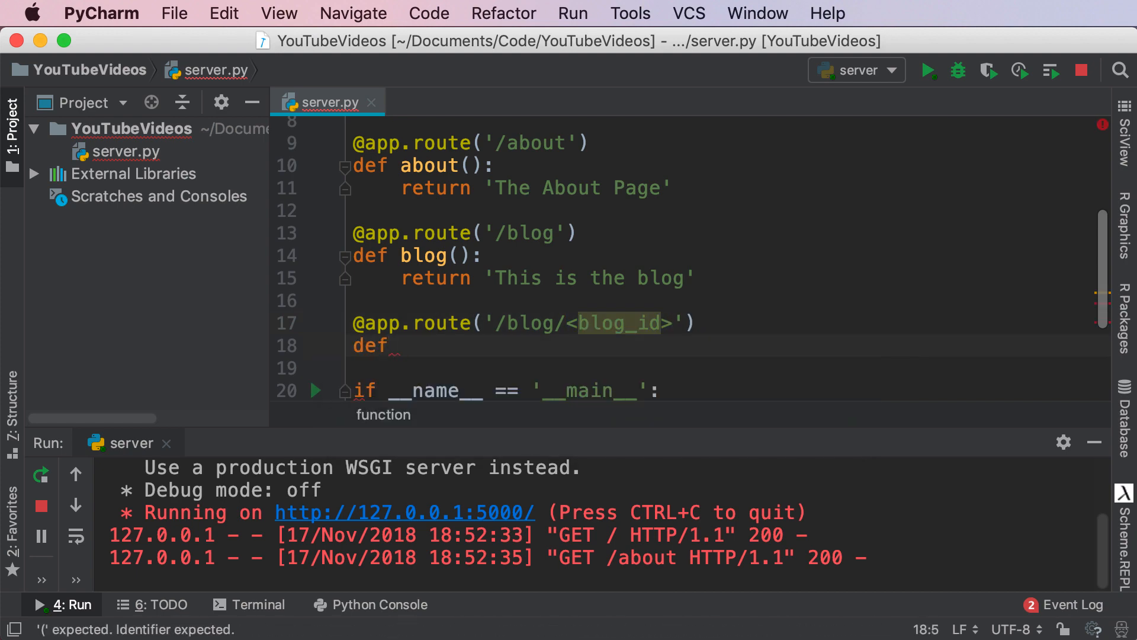
Step: Define blogpost(blog_id) returning 'This is blog post number ' + str(blog_id)
{"action": "type", "text": "blogpost()"}
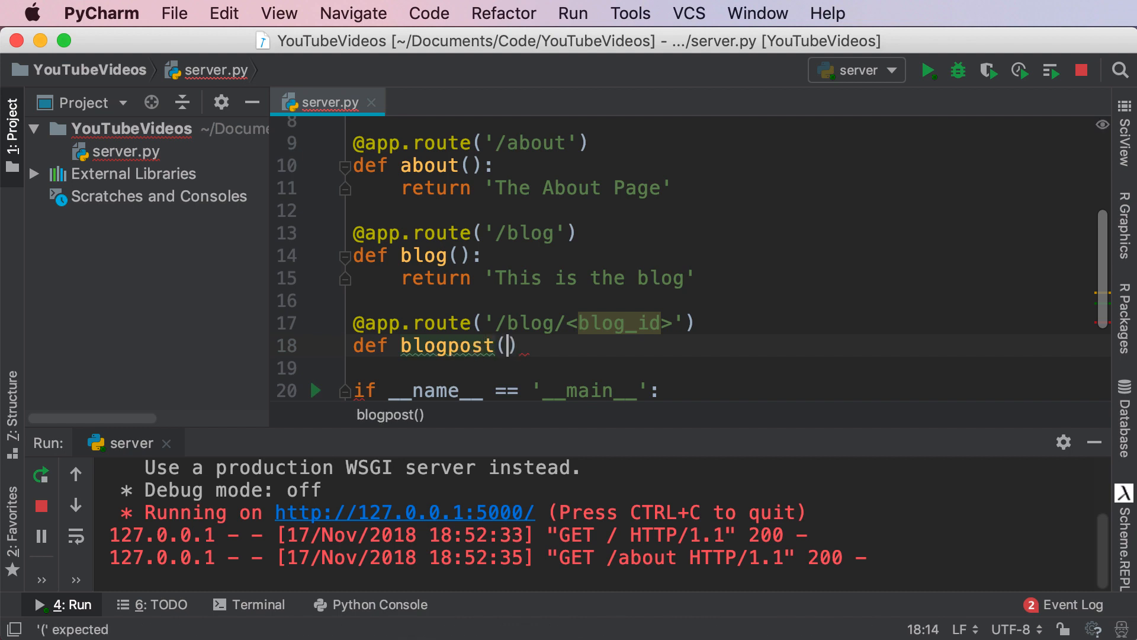
{"action": "type", "text": "blog_id"}
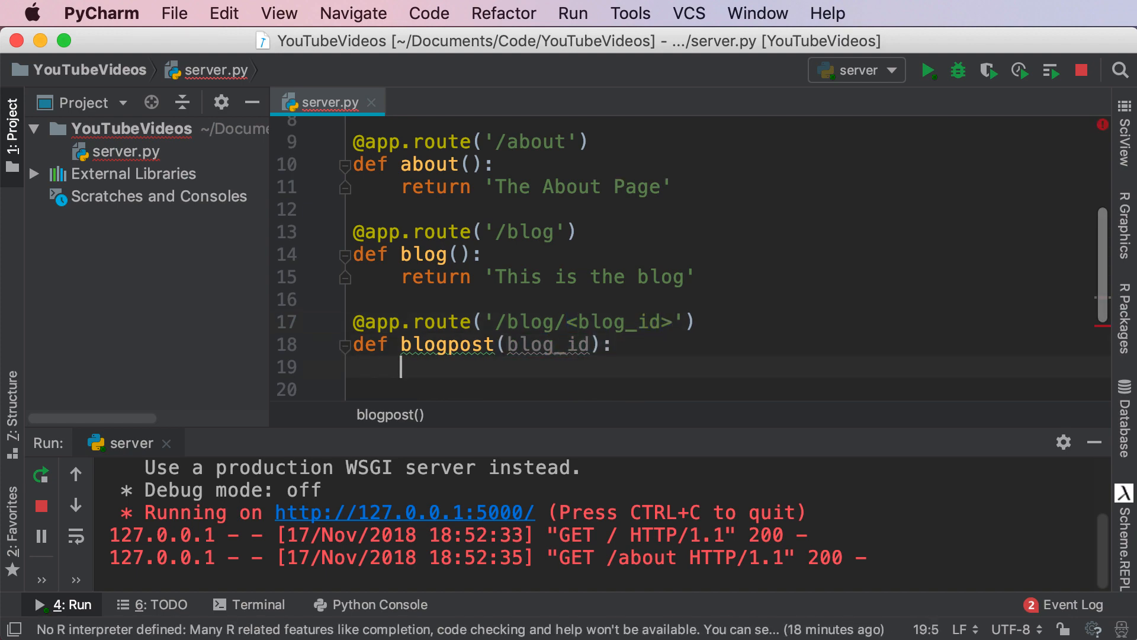
{"action": "type", "text": "return 'This"}
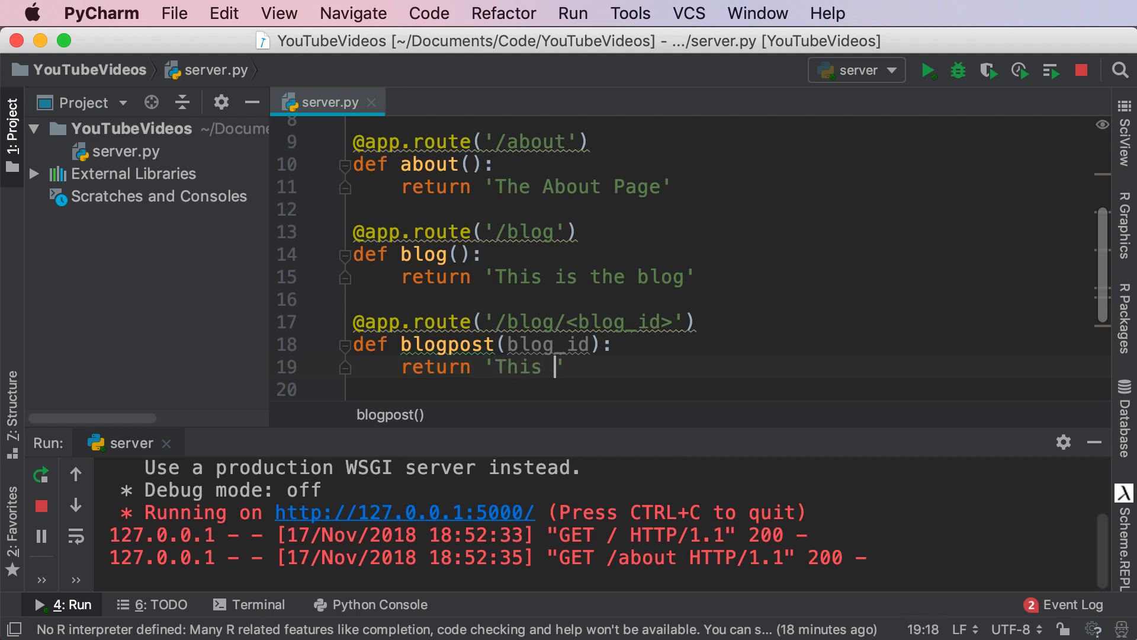
{"action": "type", "text": "is the"}
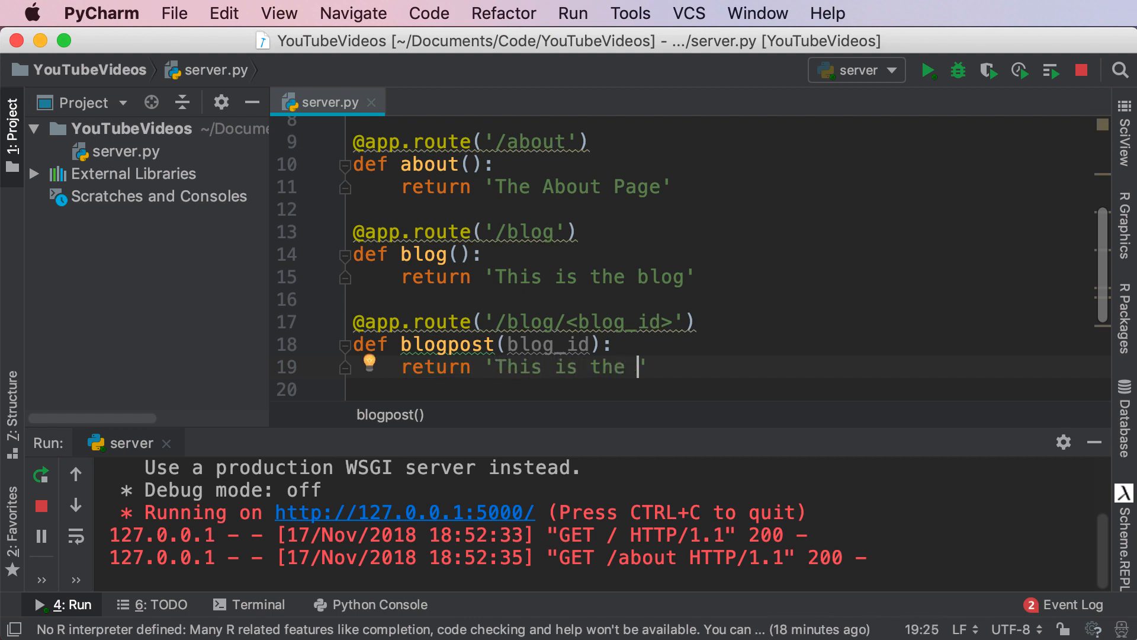
{"action": "mouse_move", "coordinate": [675, 394]}
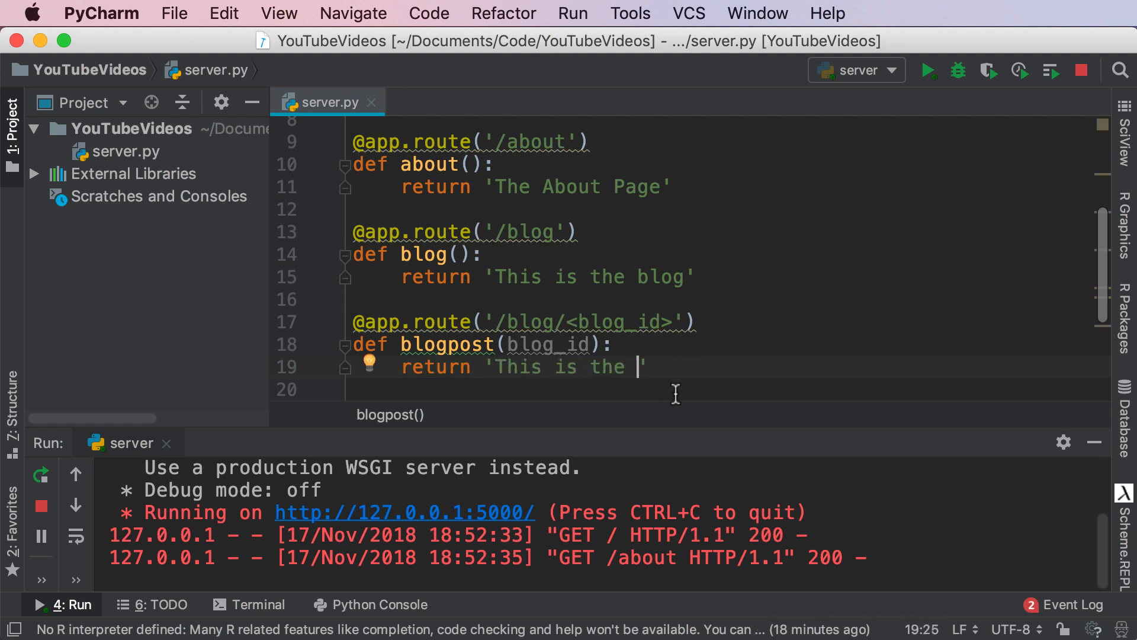
{"action": "type", "text": "blog post"}
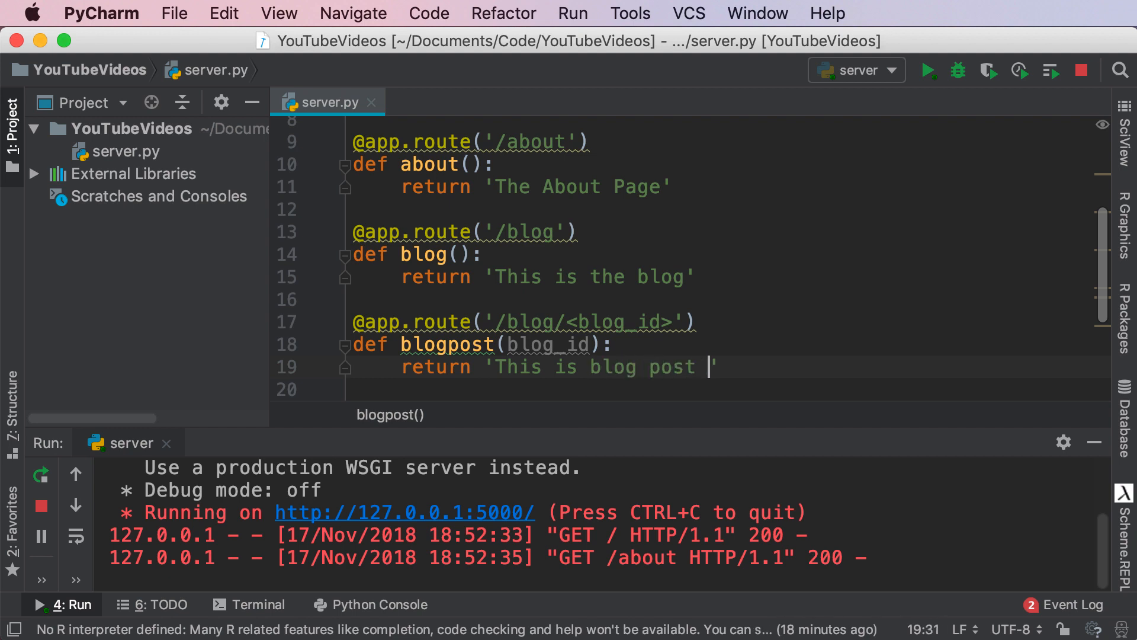
{"action": "type", "text": "number"}
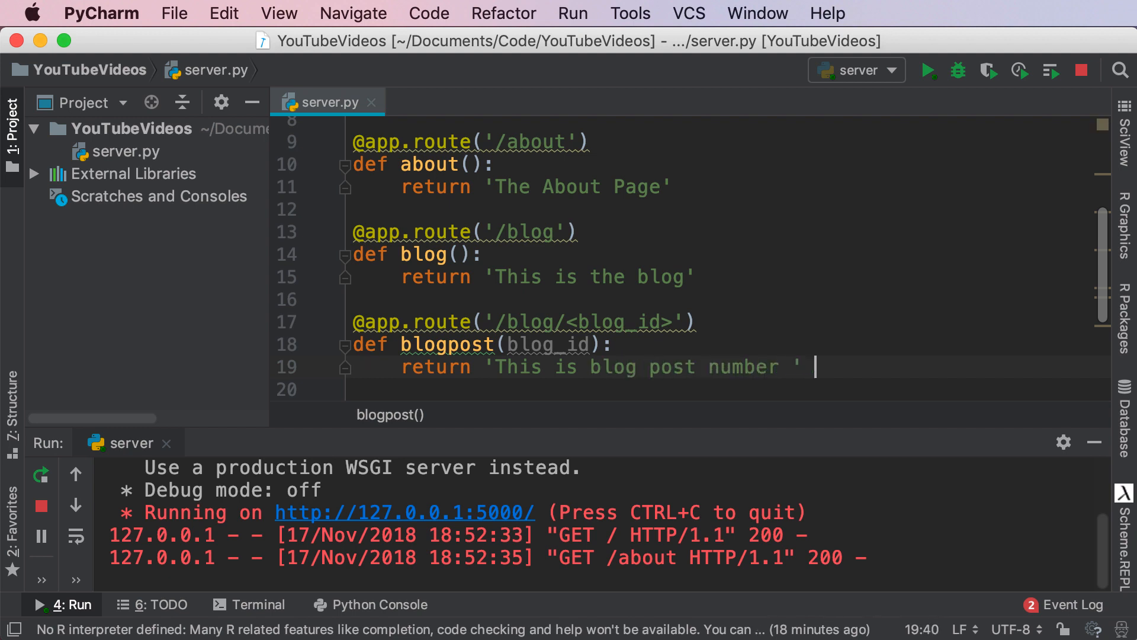
{"action": "type", "text": "+ str"}
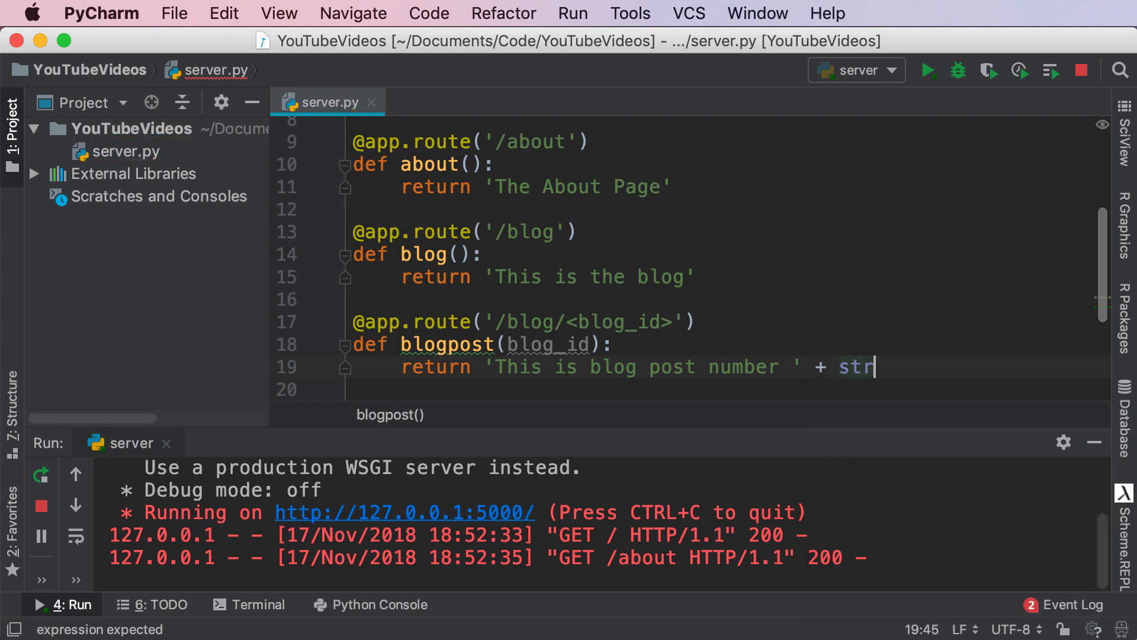
{"action": "type", "text": "(blog_id)"}
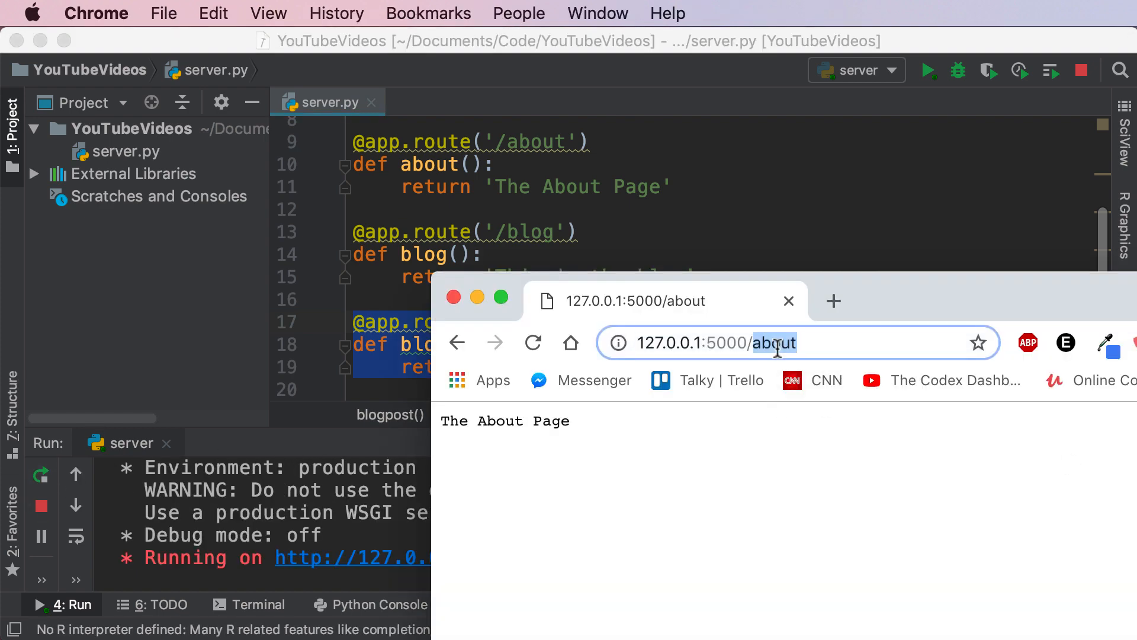
Step: Load 127.0.0.1:5000/blog then /blog/2 in Chrome, showing 'This is blog post number 2'
{"action": "type", "text": "blog"}
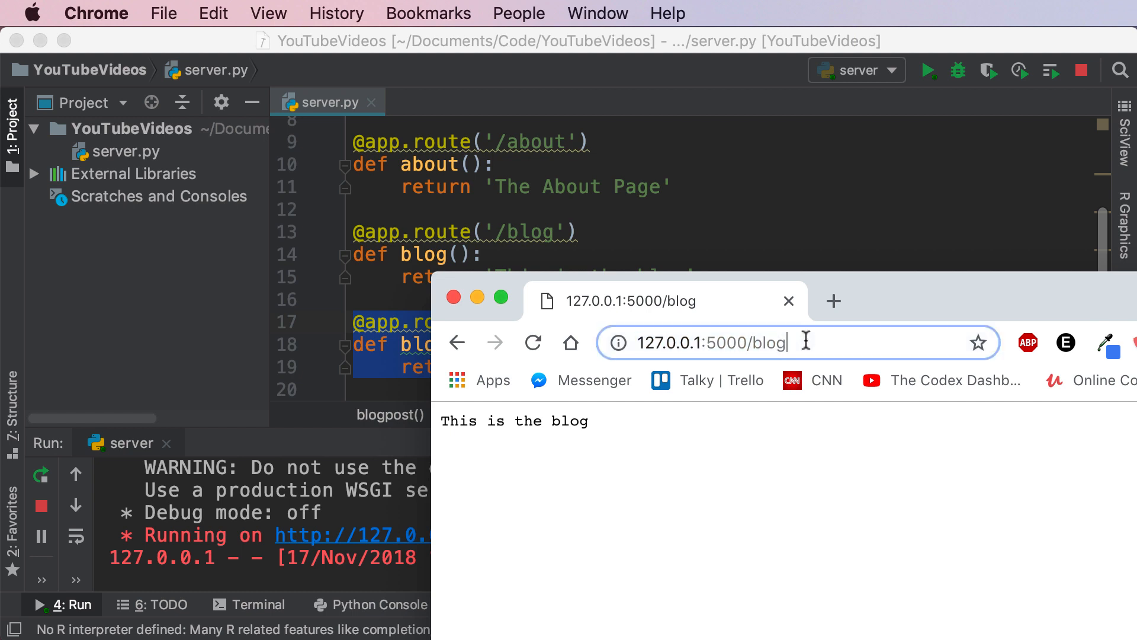
{"action": "type", "text": "/2"}
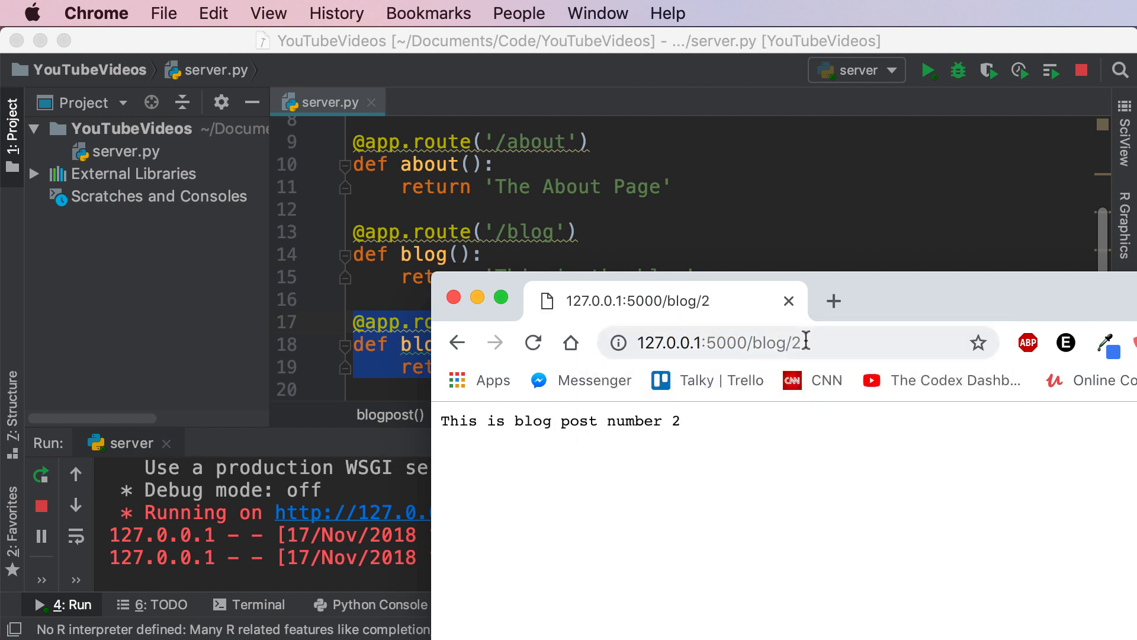
{"action": "left_click", "coordinate": [725, 342]}
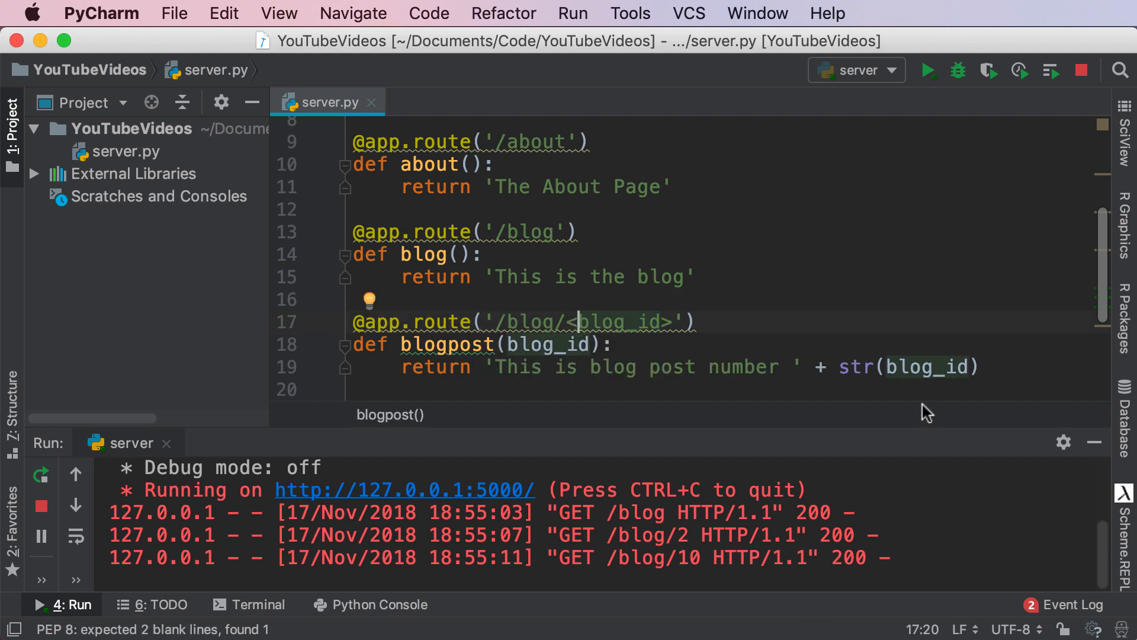
Step: Change the post route to '/blog/<int:blog_id>' so the id is an integer
{"action": "type", "text": "int:"}
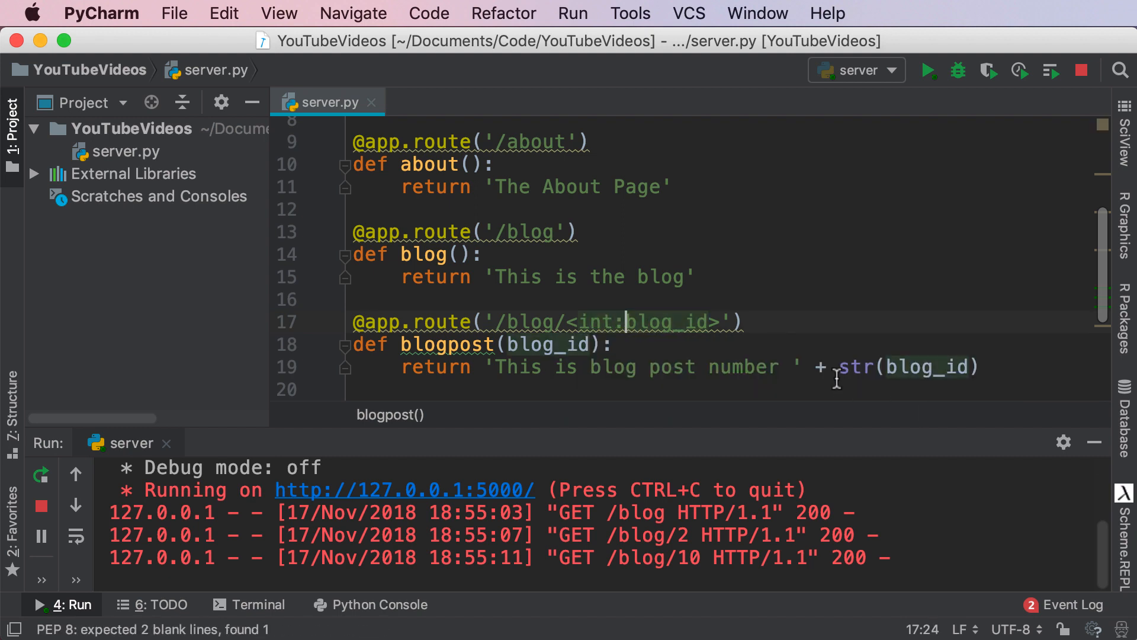
{"action": "double_click", "coordinate": [547, 343]}
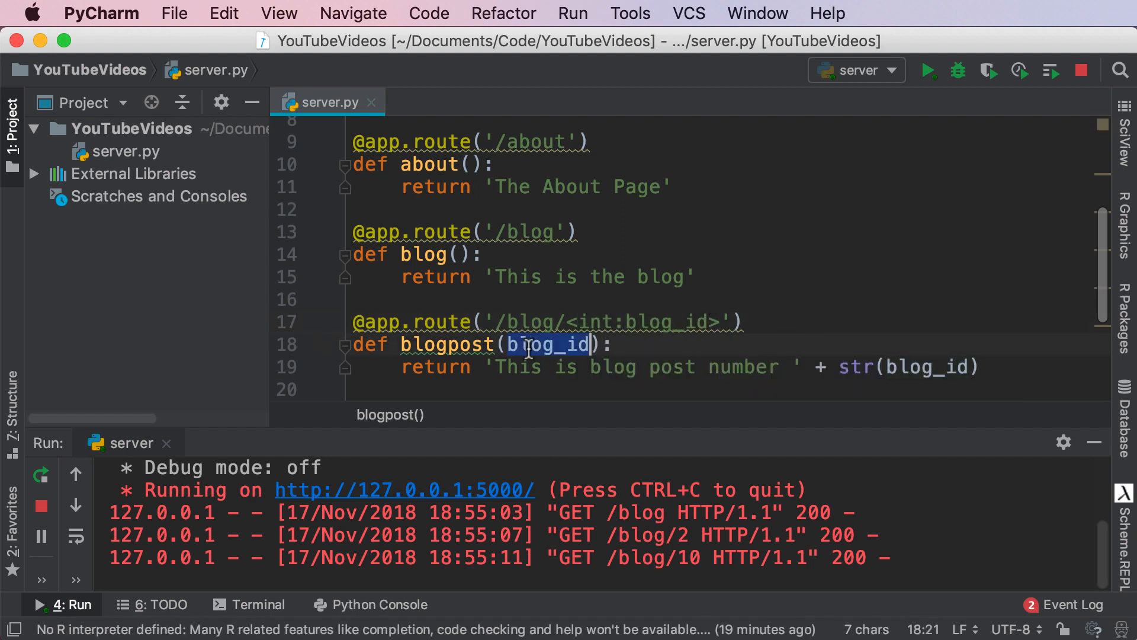